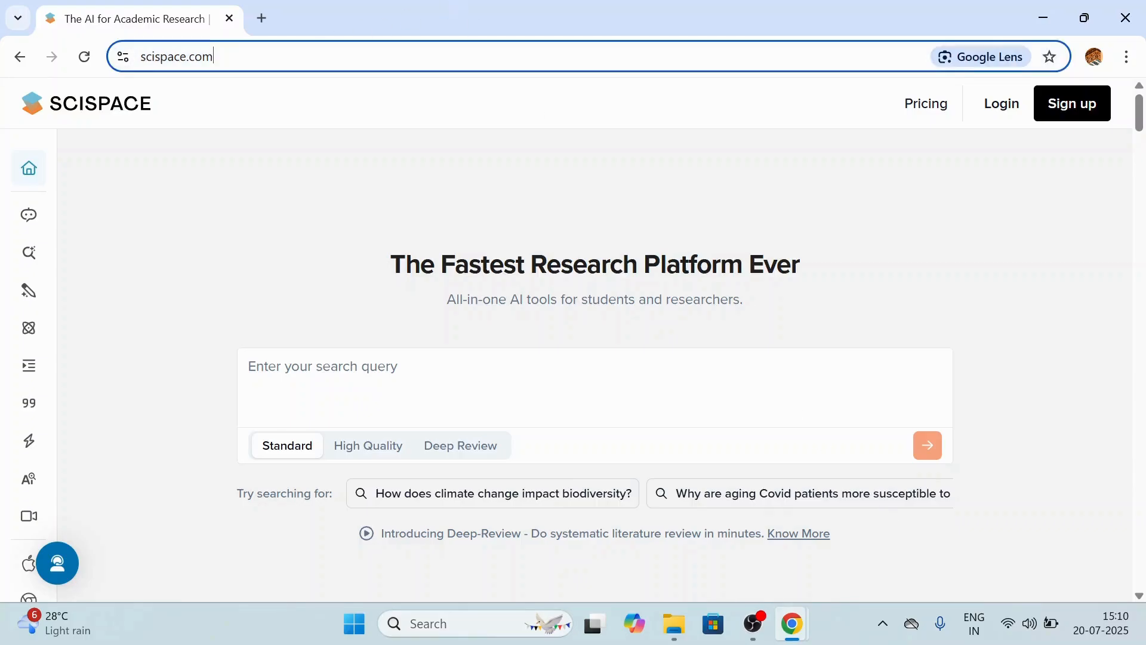
Step: Browse the SciSpace home page down through its research tool cards
click(176, 56)
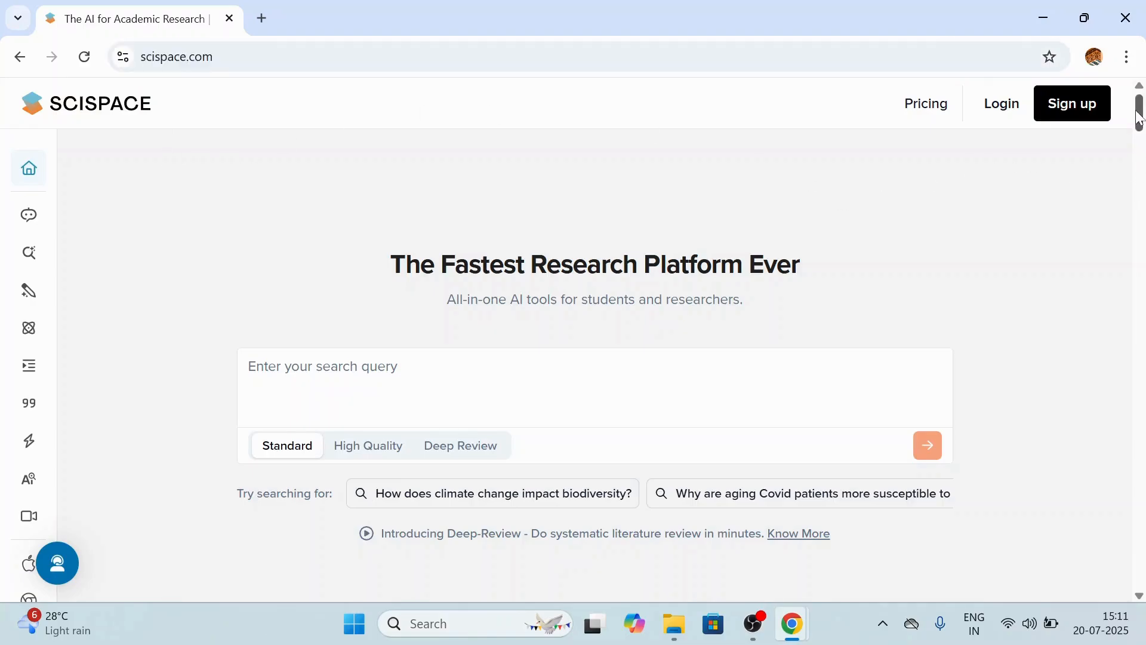
scroll(down, 3)
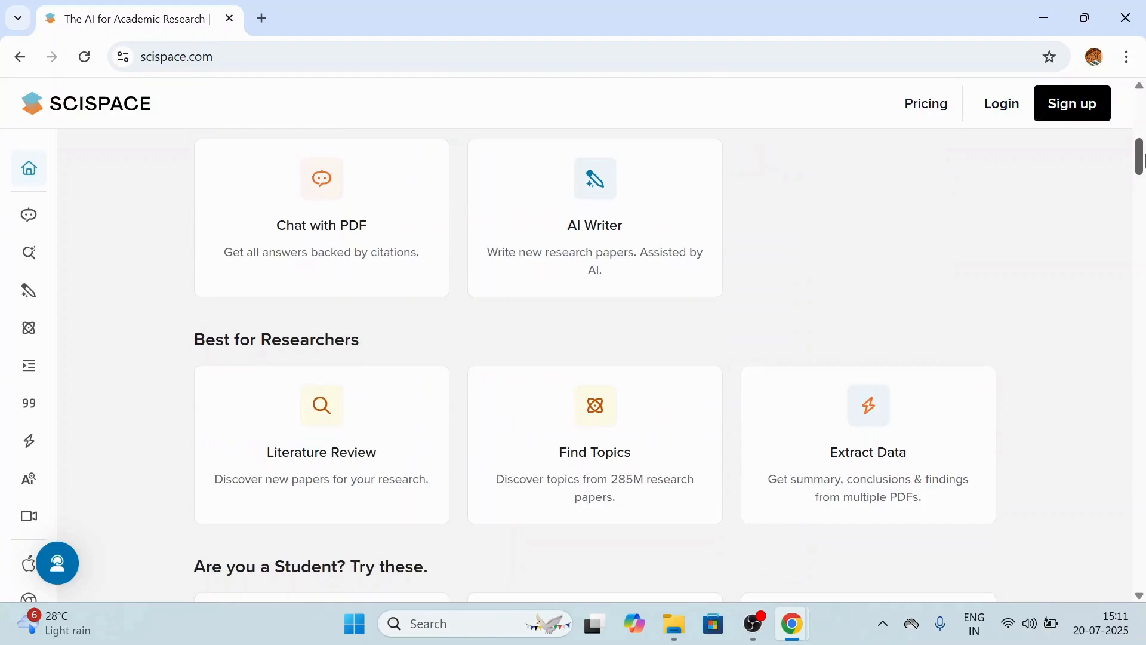
scroll(down, 3)
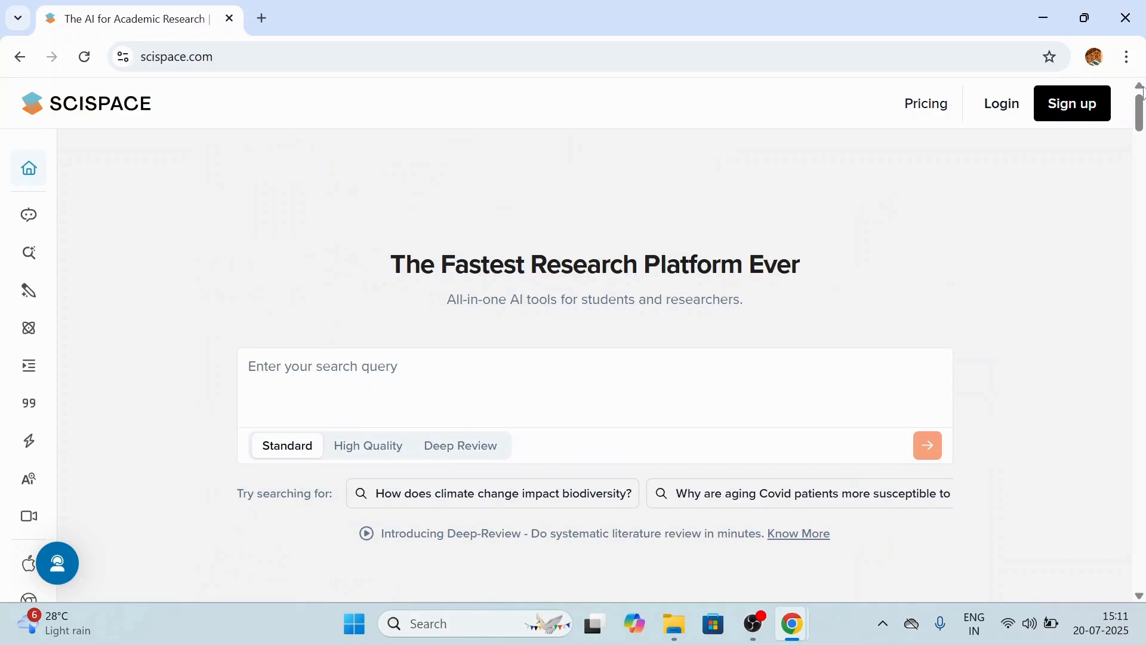
mouse_move(997, 174)
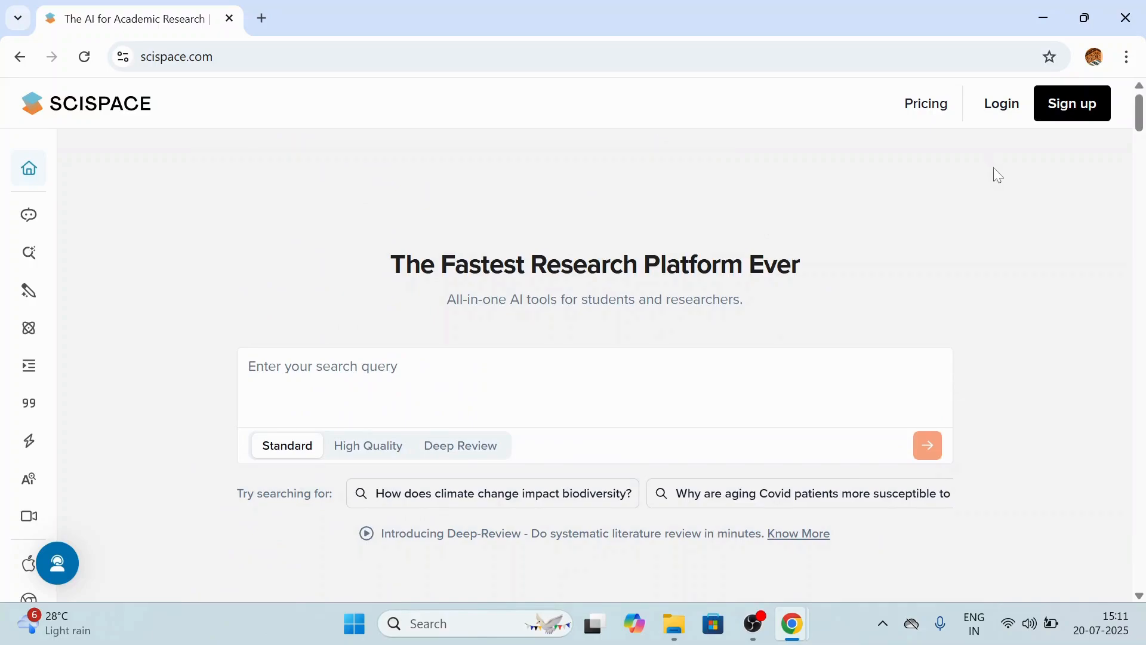
mouse_move(1073, 103)
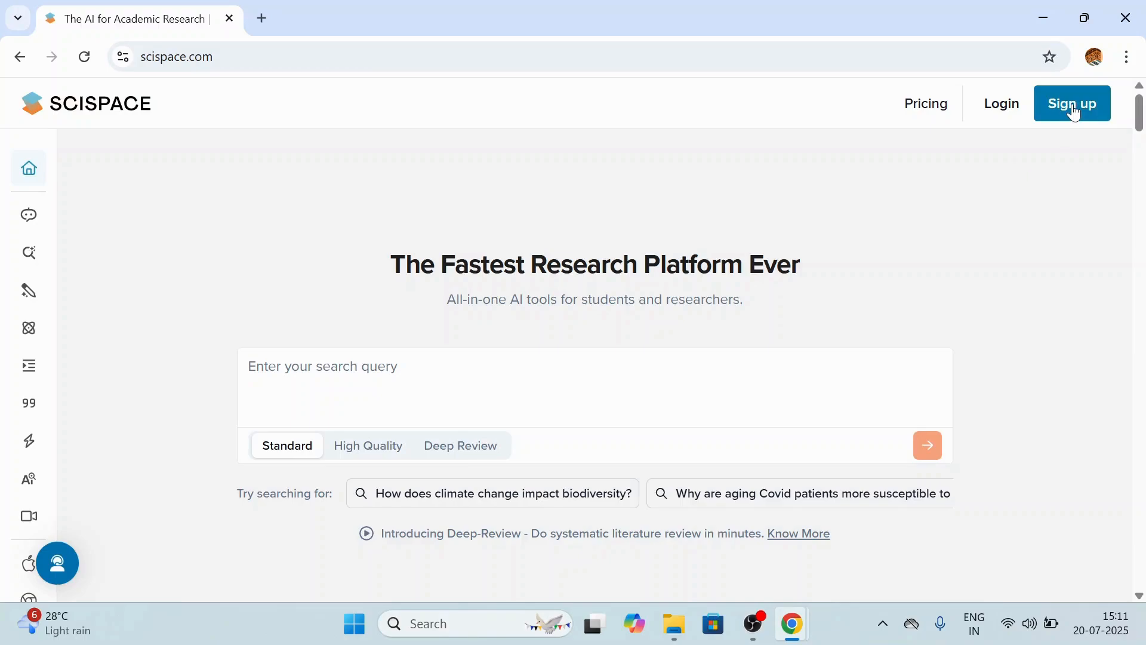
mouse_move(873, 558)
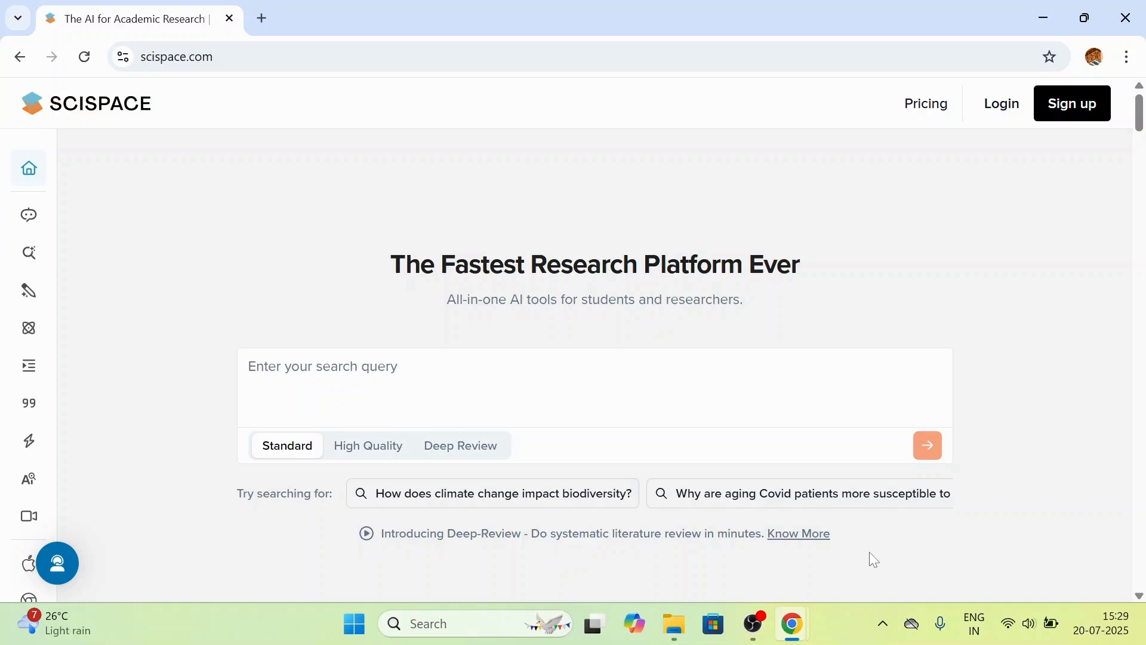
mouse_move(29, 169)
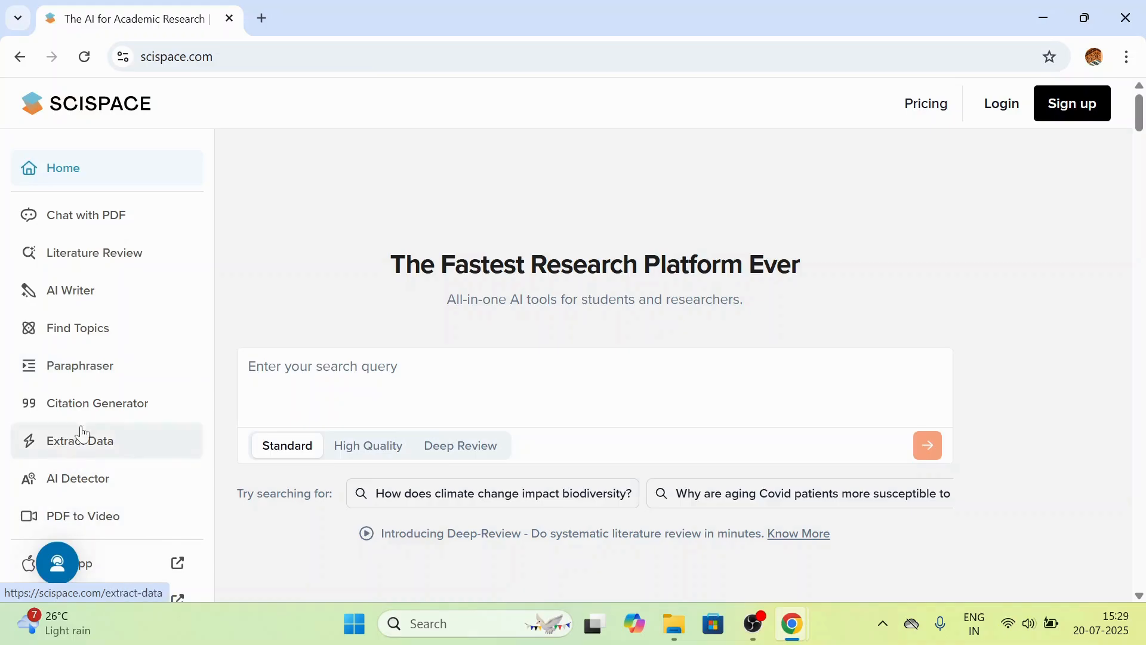
mouse_move(86, 214)
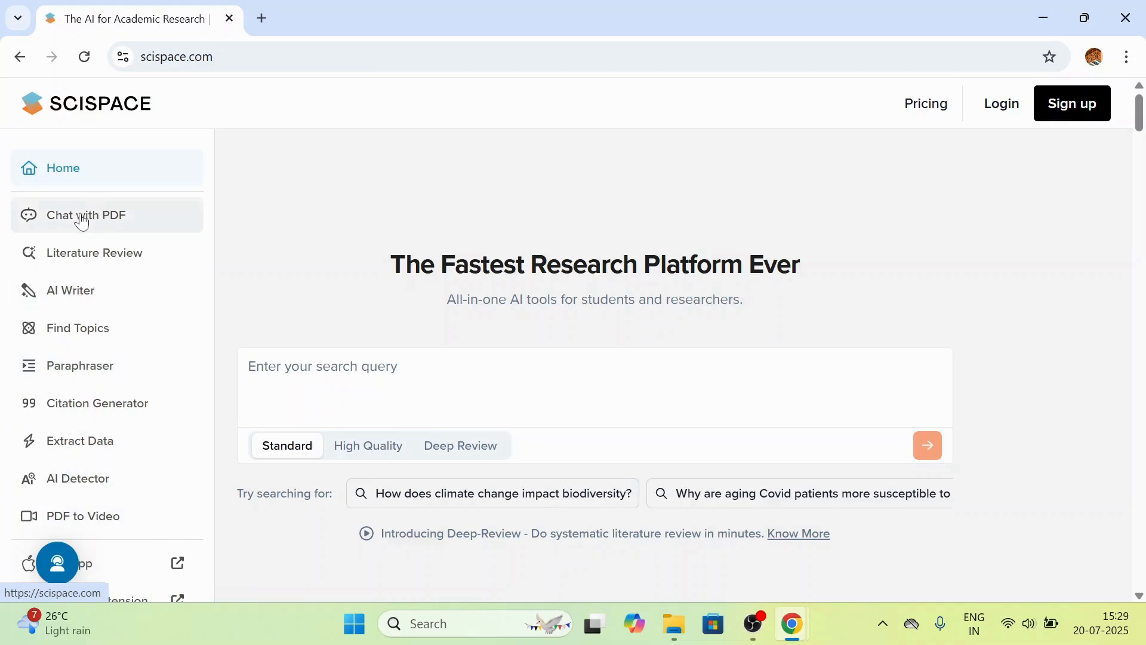
Step: Upload the reading-habit paper into Chat with PDF so it opens with suggested questions
click(86, 215)
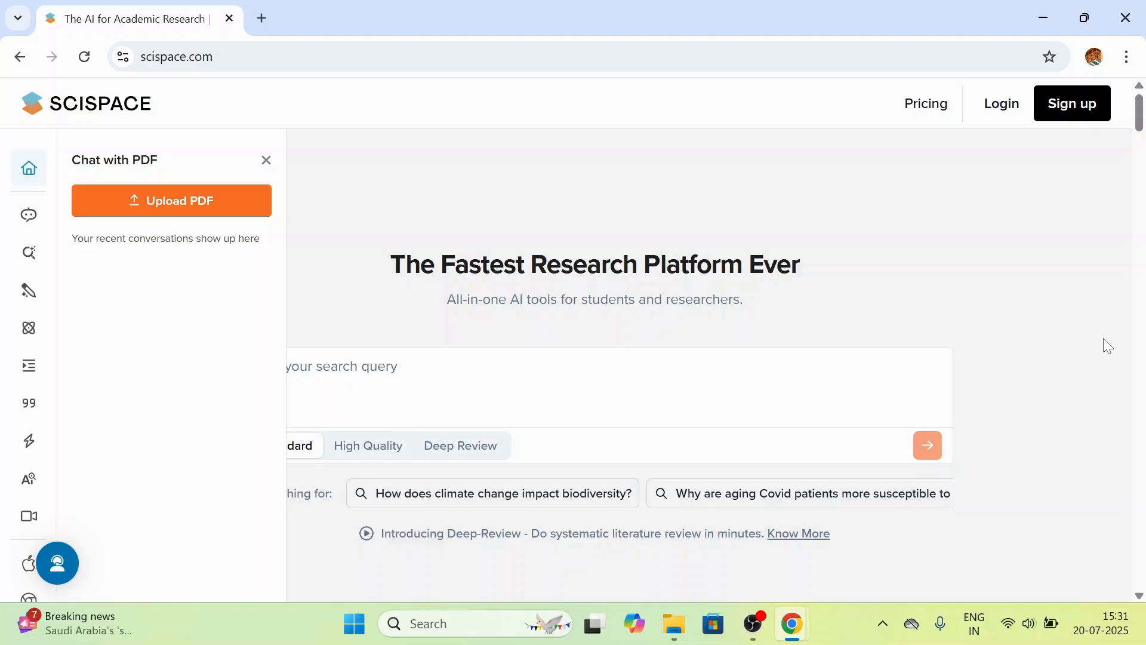
mouse_move(210, 212)
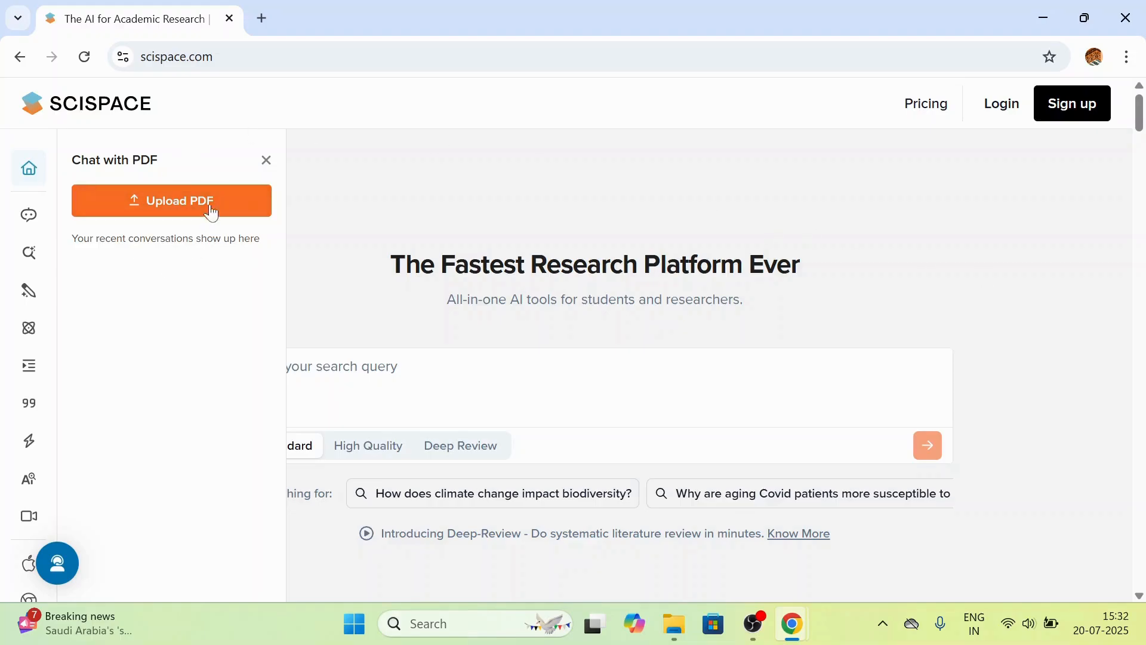
mouse_move(179, 203)
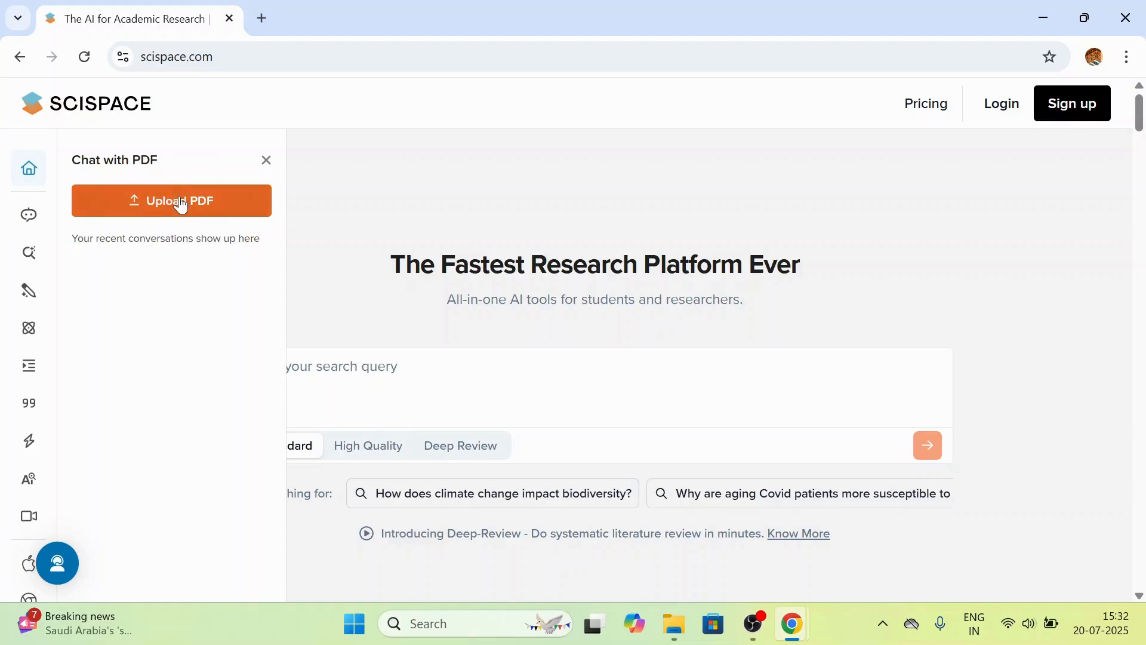
click(171, 200)
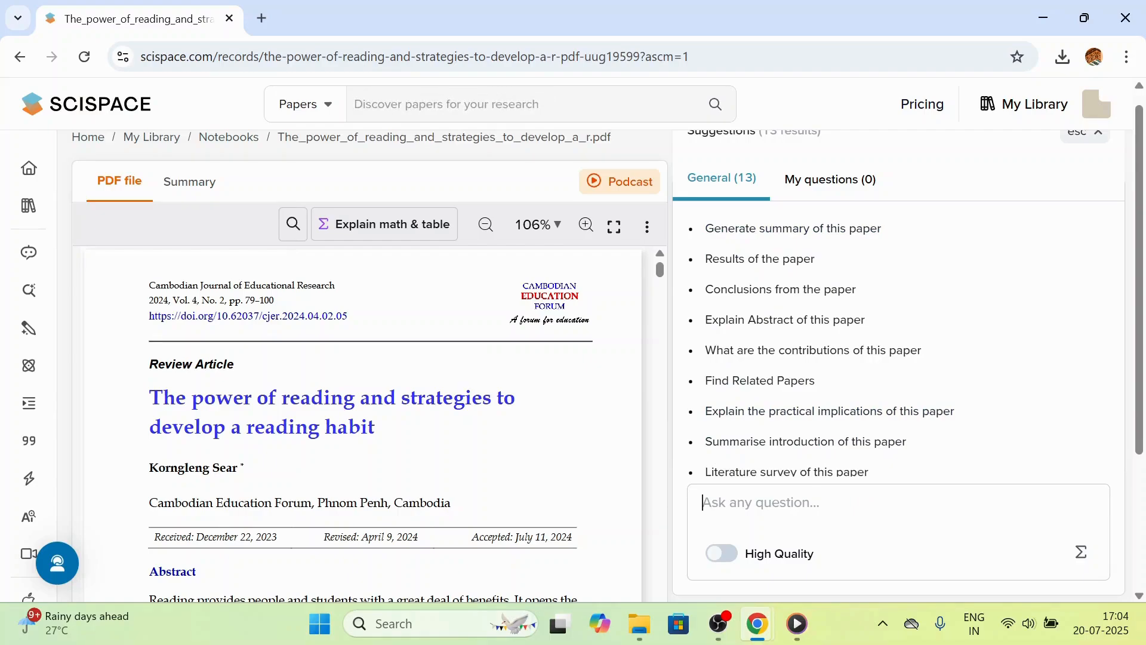
Step: Ask the chat 'What is the main objective of this paper' and get its cited answer
click(761, 503)
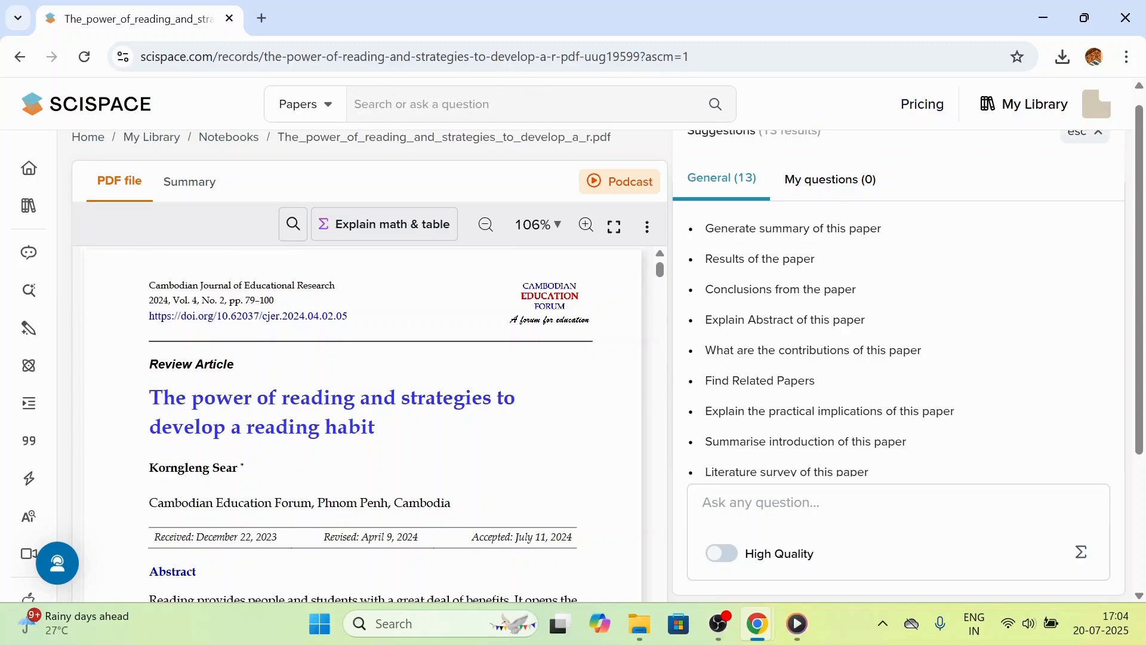
text(What is the main)
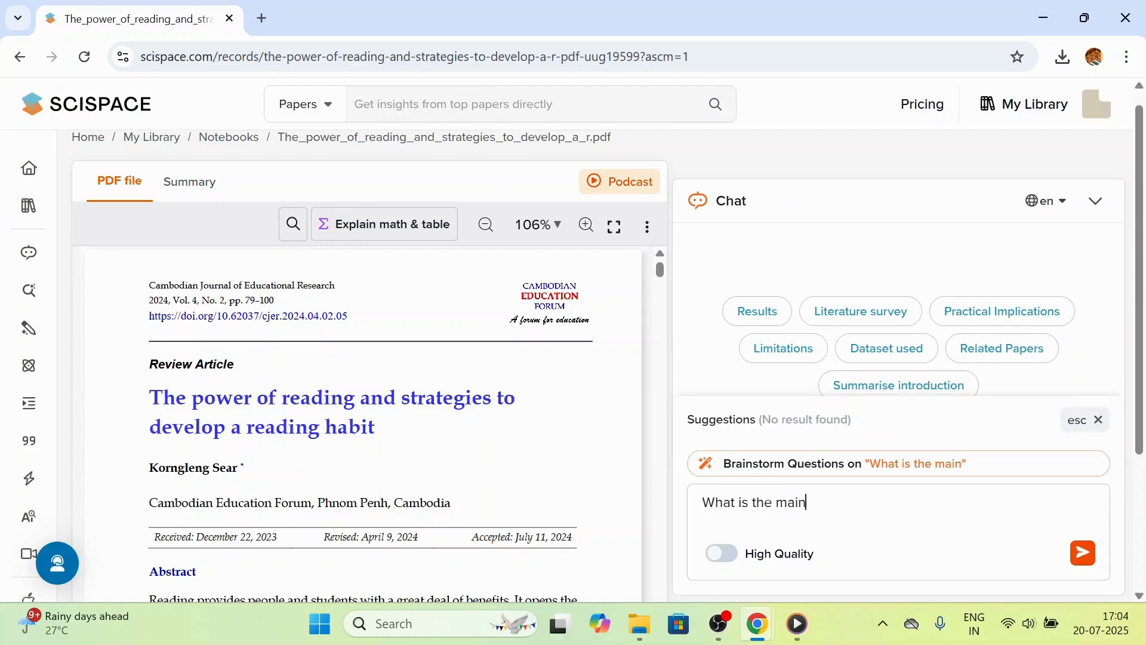
text(objecti)
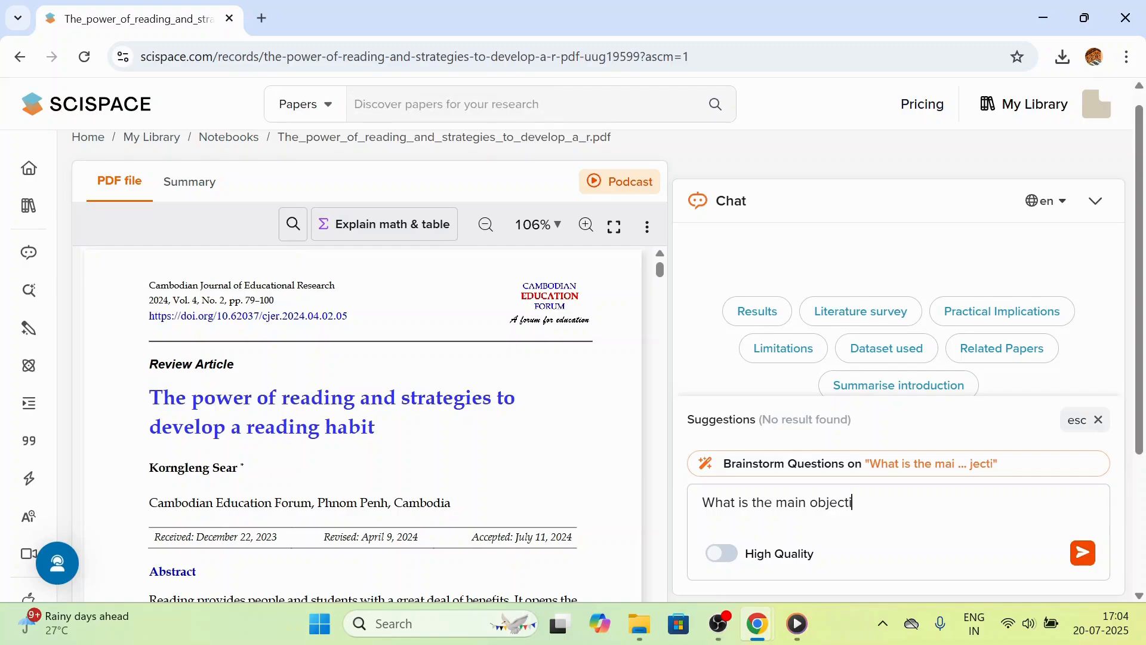
text(ve of thi)
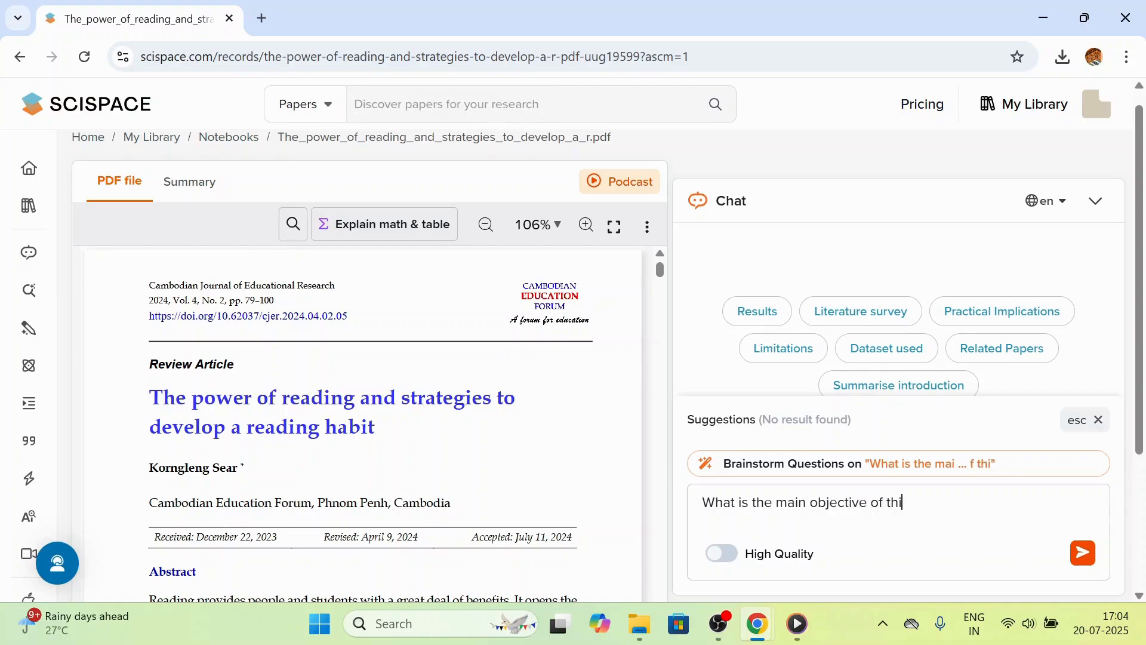
text(s paper)
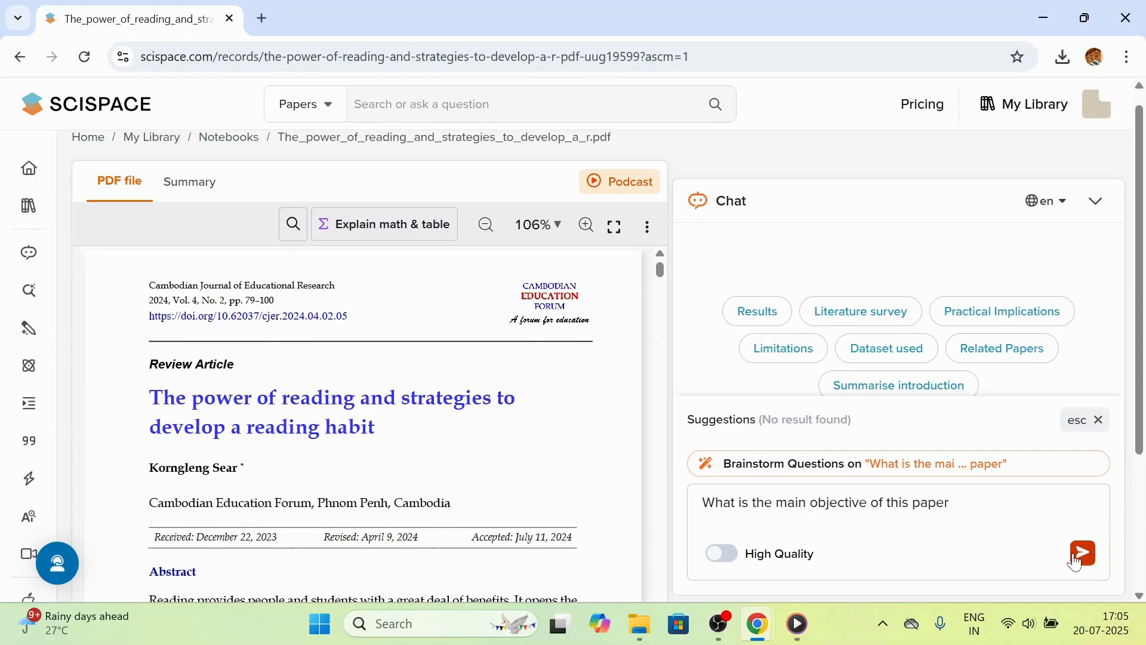
click(1083, 553)
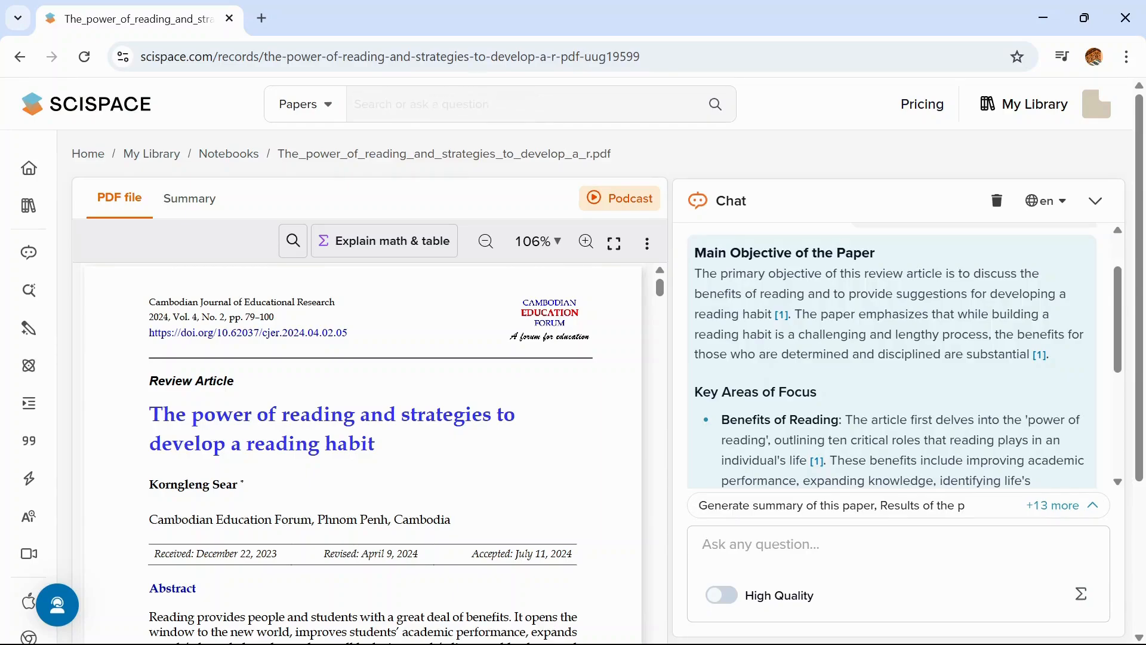
Step: Ask the chat what the key findings are and read through the cited answer
text(what are the key findin)
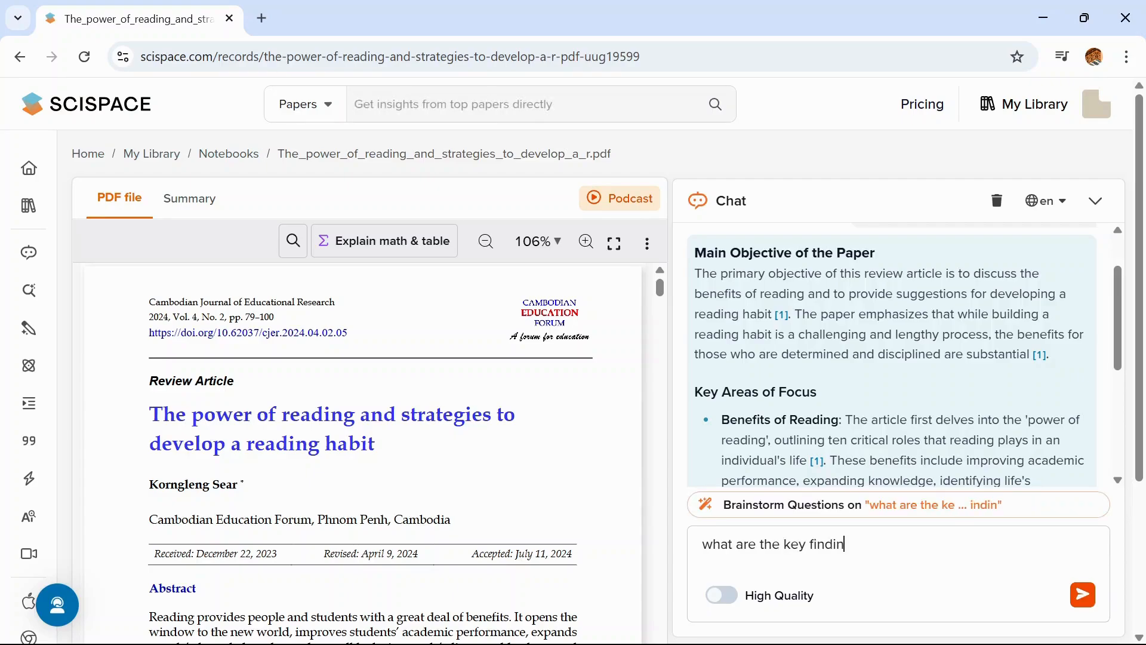
click(1082, 593)
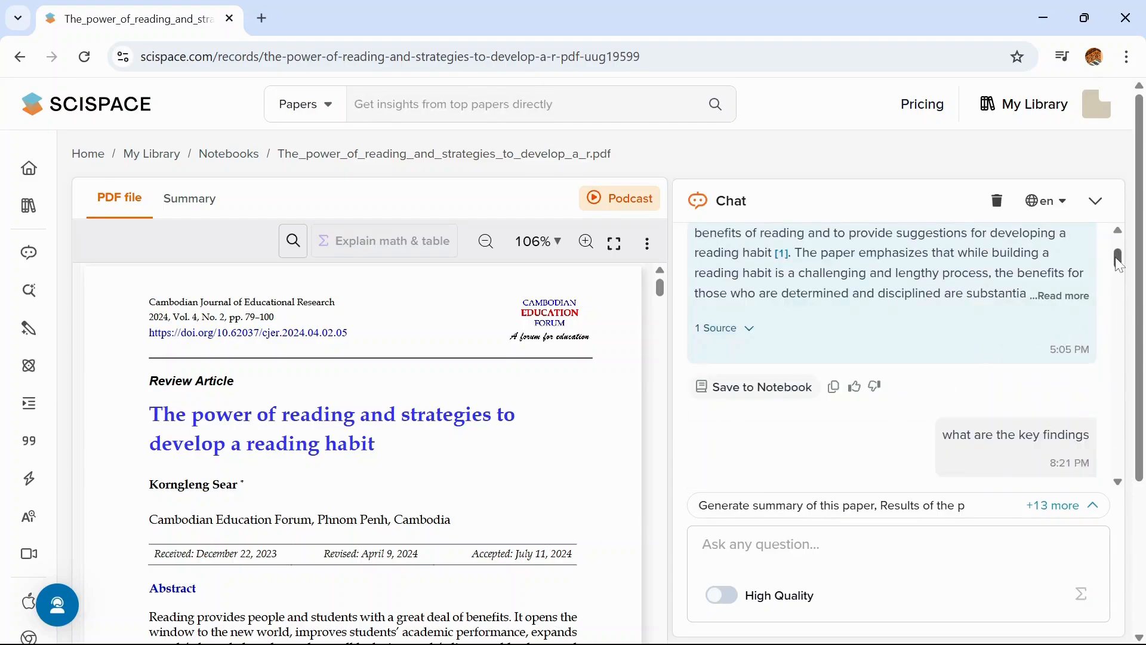
scroll(down, 3)
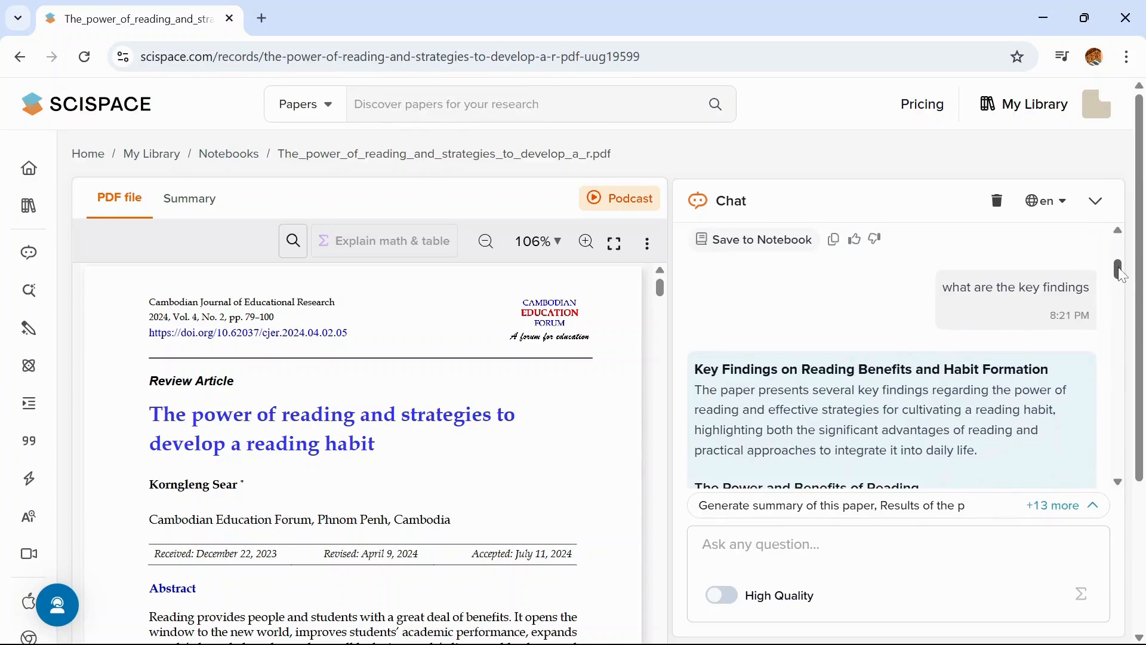
scroll(down, 3)
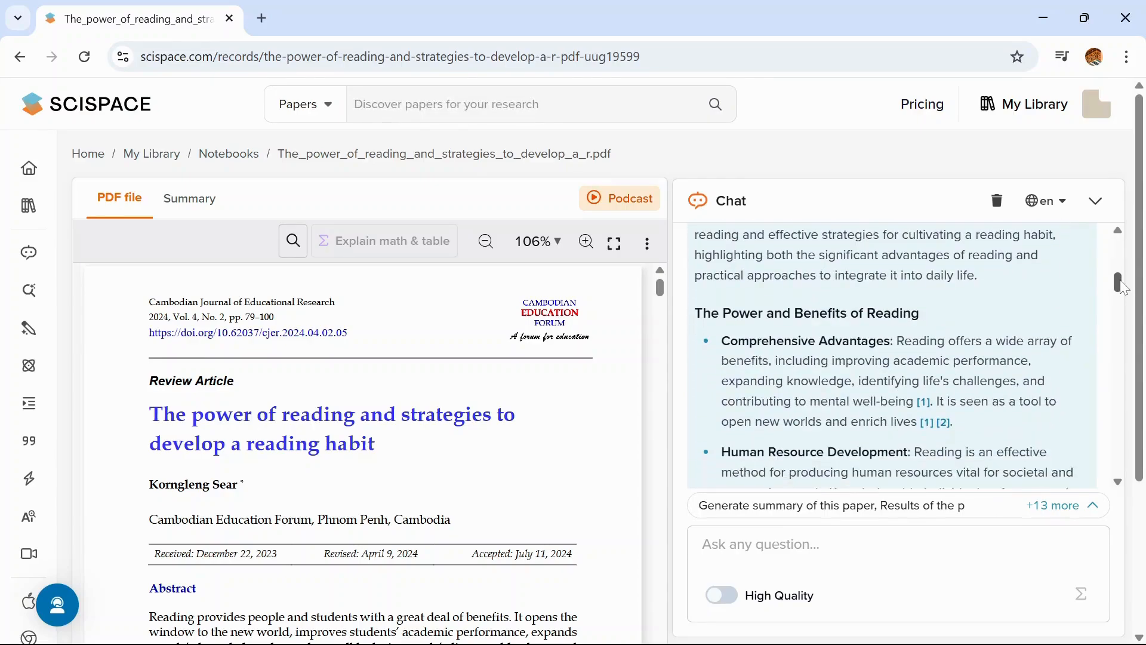
scroll(down, 3)
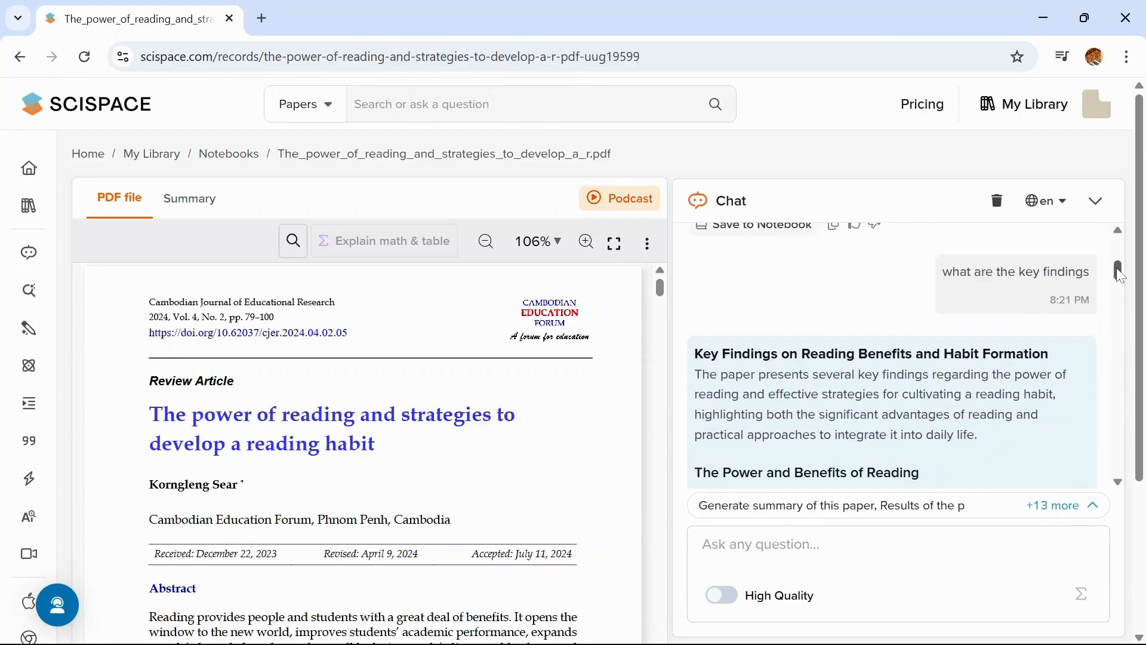
scroll(down, 3)
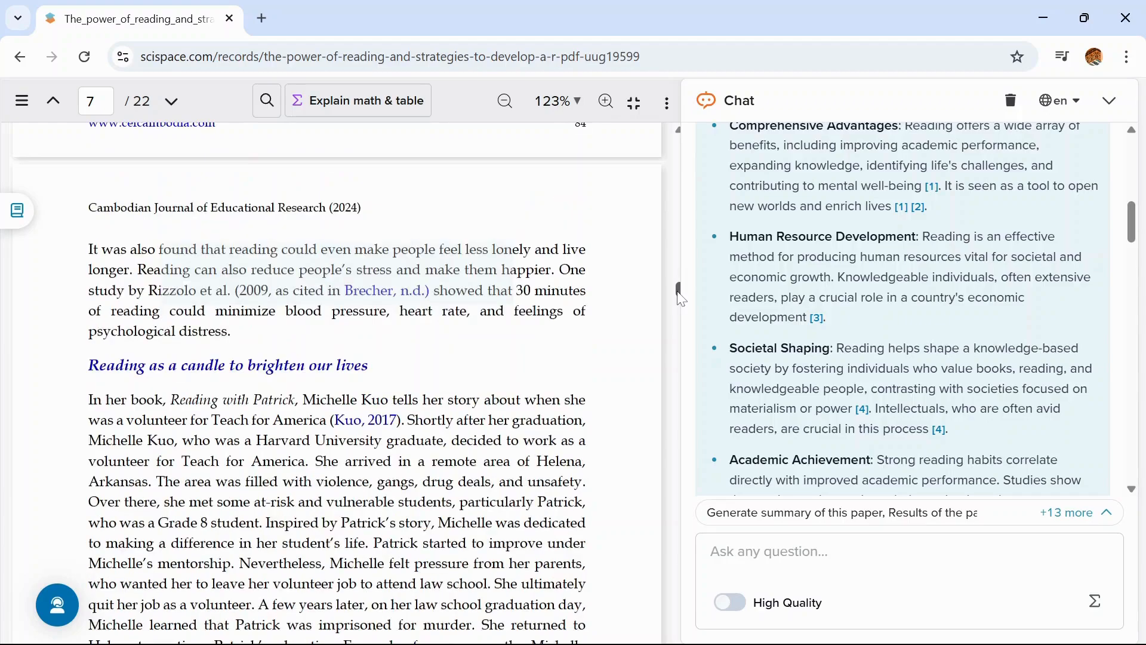
mouse_move(780, 415)
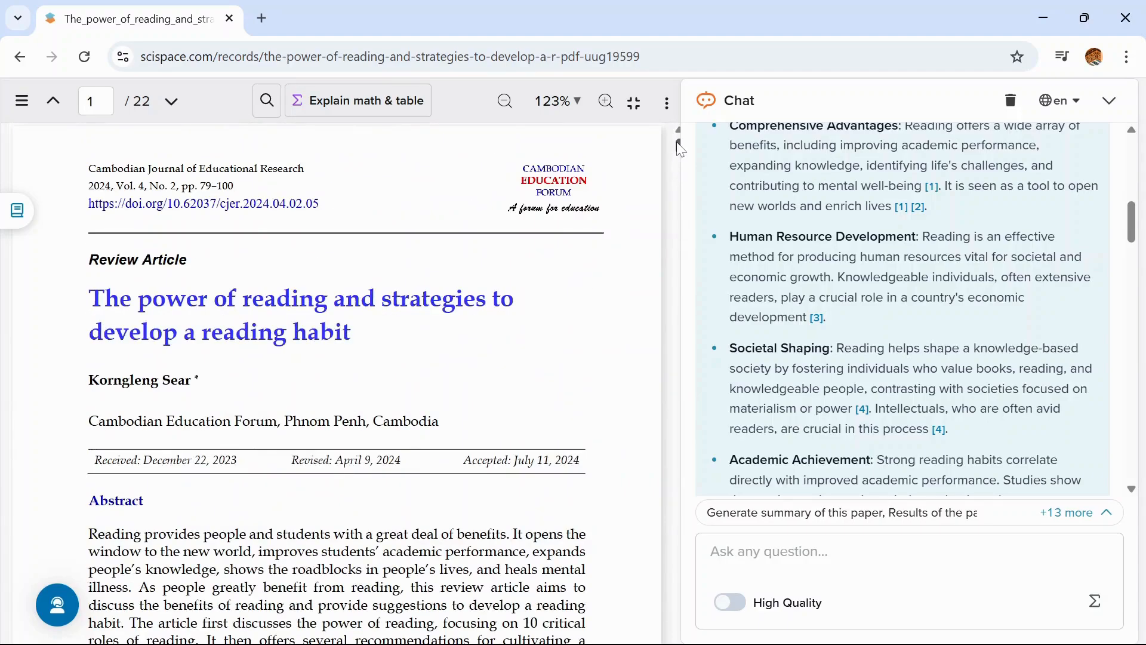
Step: Select the abstract paragraph, have it explained, then get related papers for it in the chat
scroll(down, 3)
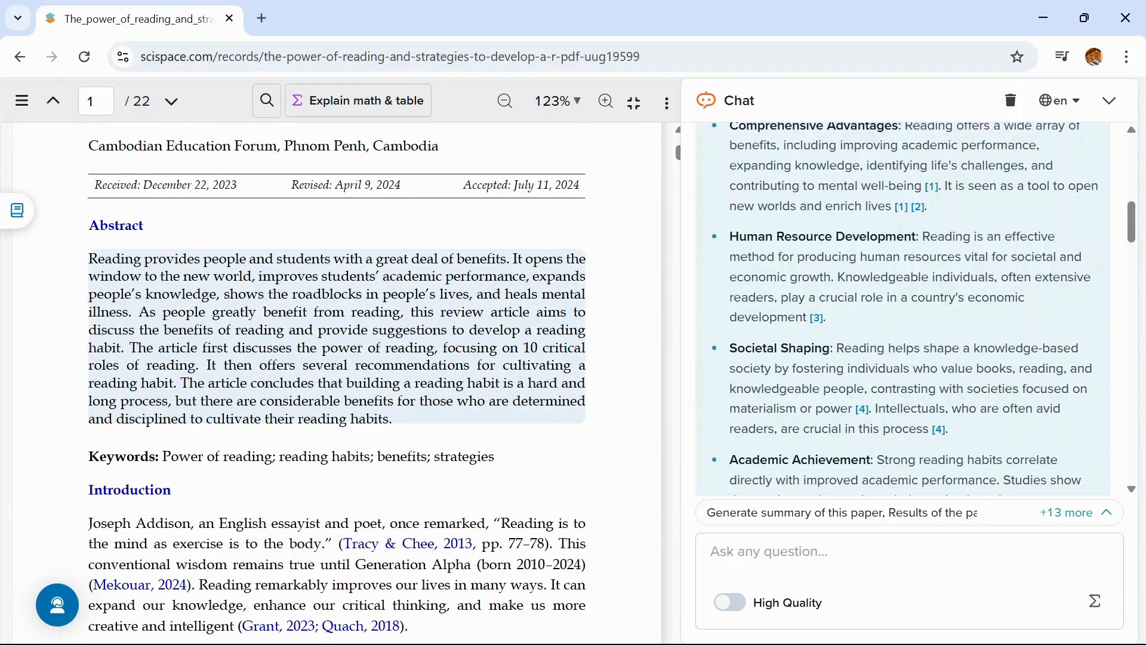
drag(87, 258, 392, 418)
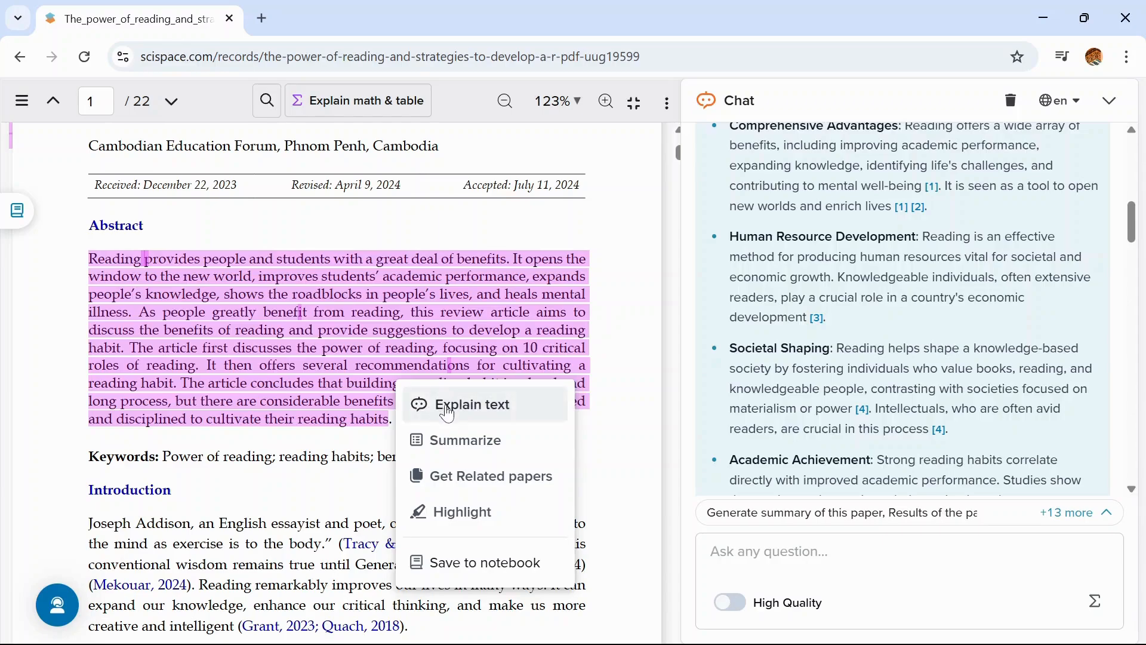
click(471, 405)
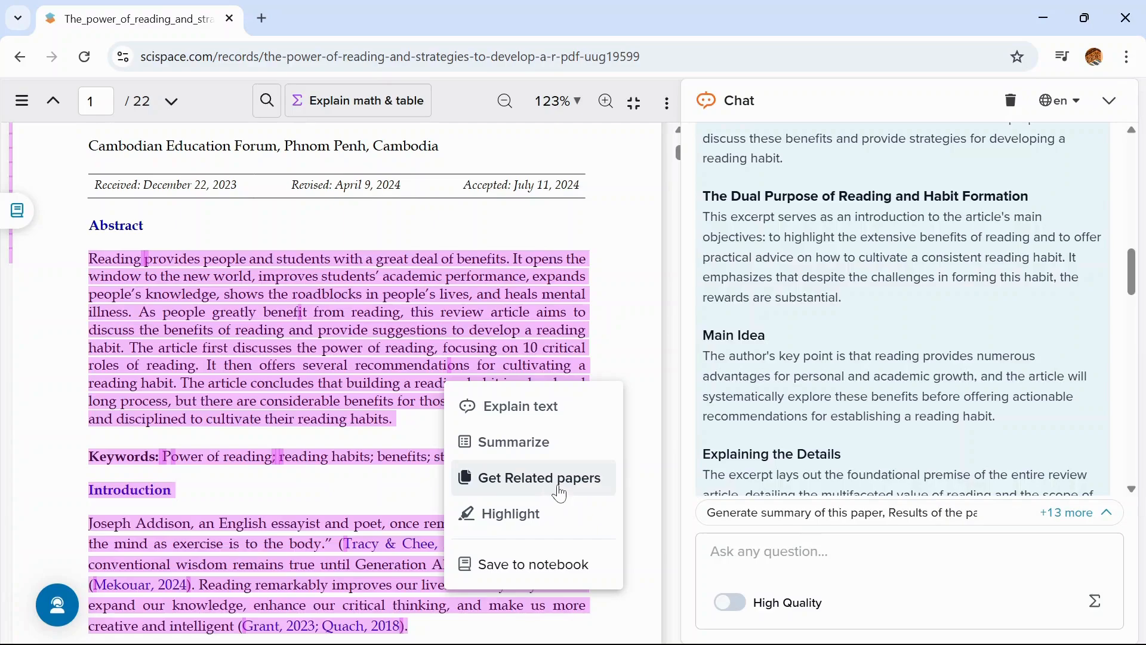
click(541, 478)
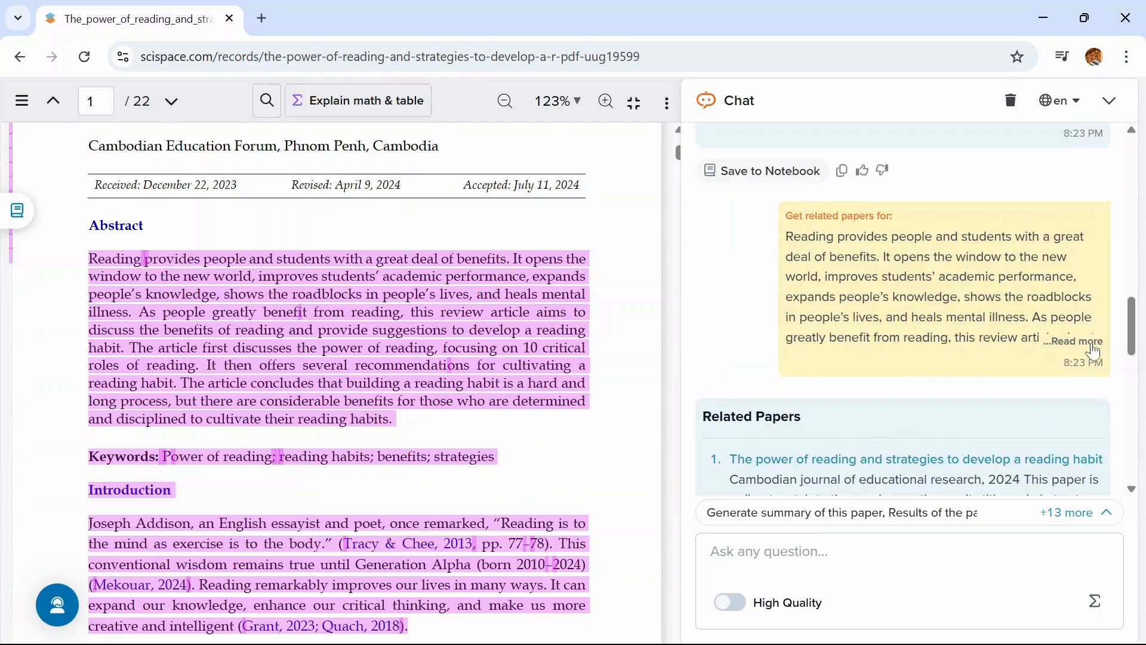
scroll(down, 3)
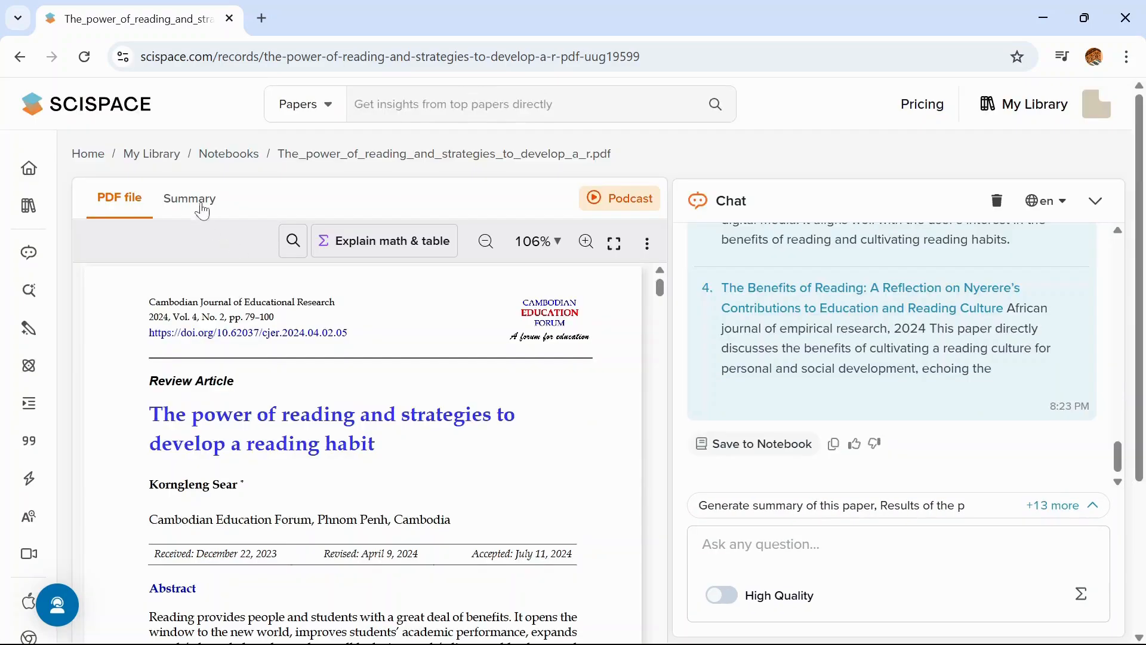
click(189, 198)
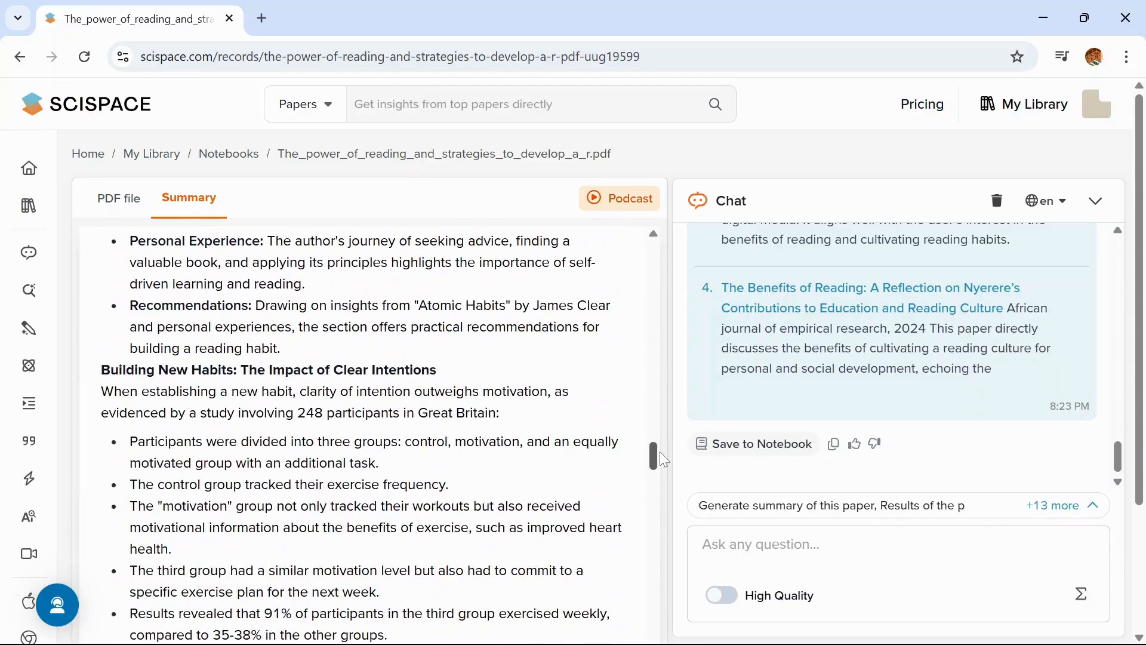
click(118, 198)
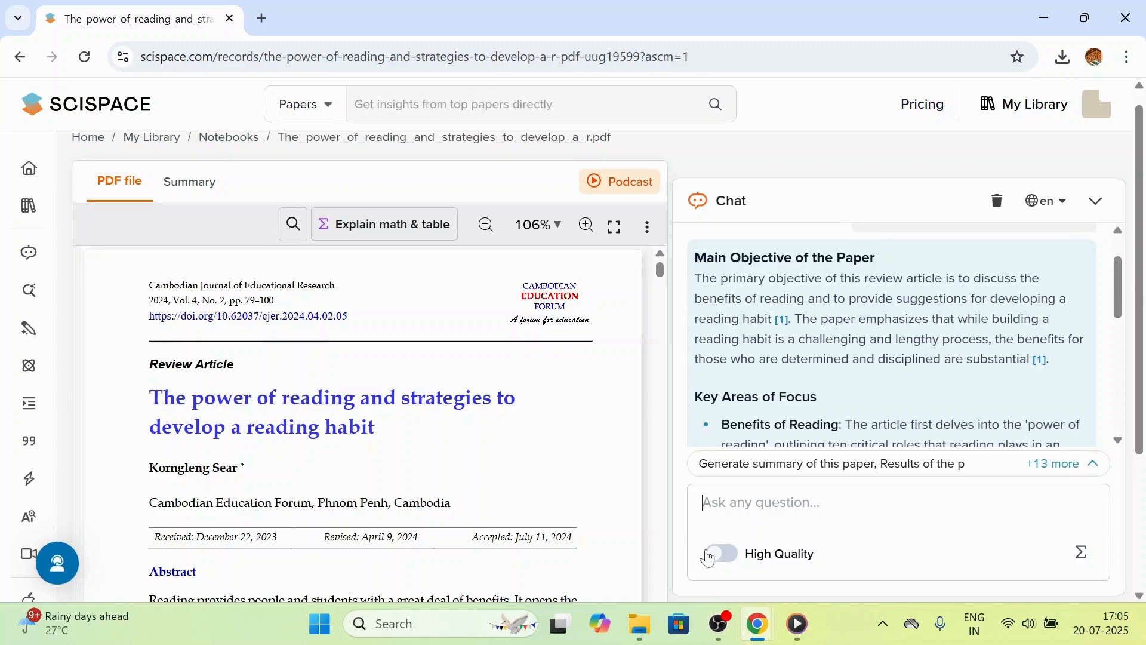
Step: Upload the two reading-habit PDFs into the Extract Data tool
click(27, 479)
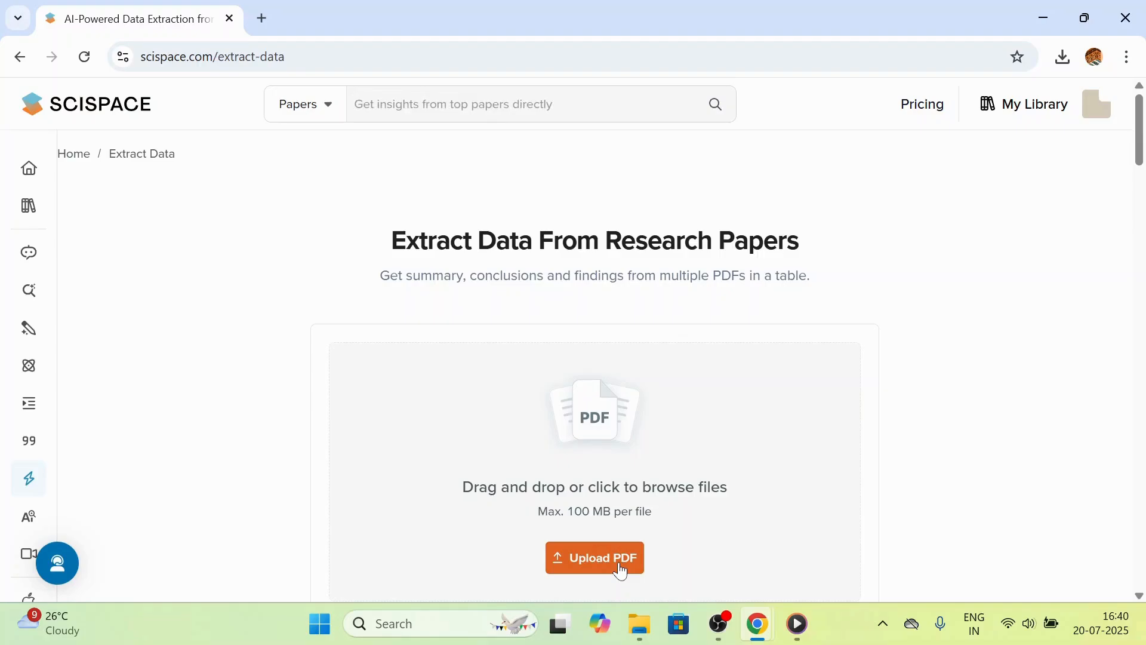
click(593, 557)
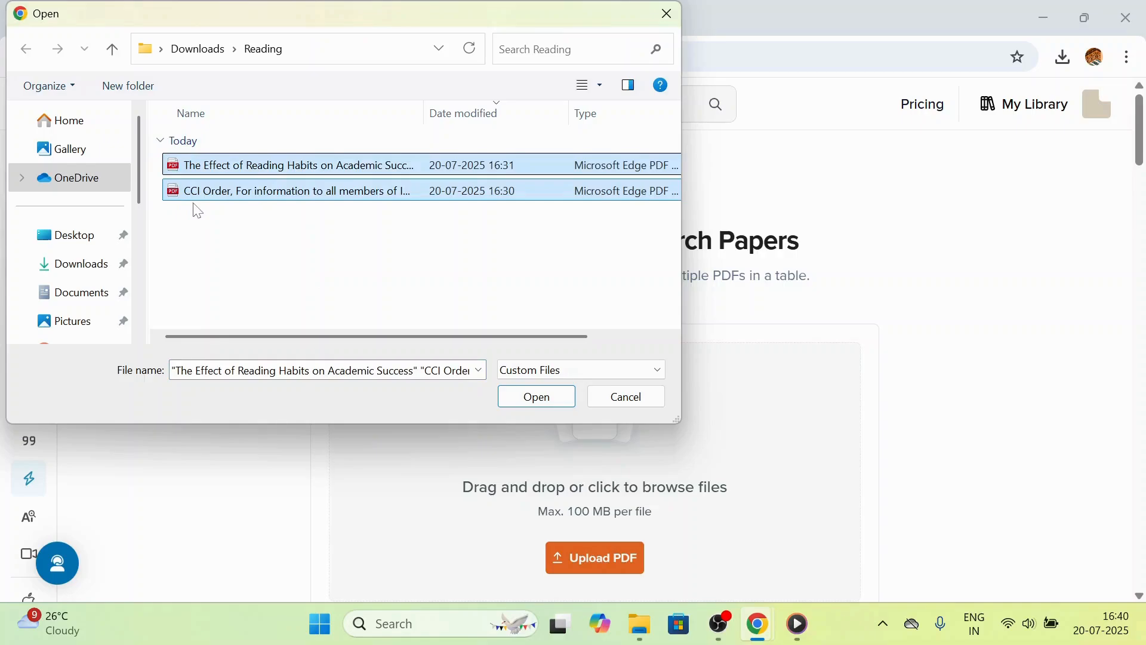
click(535, 396)
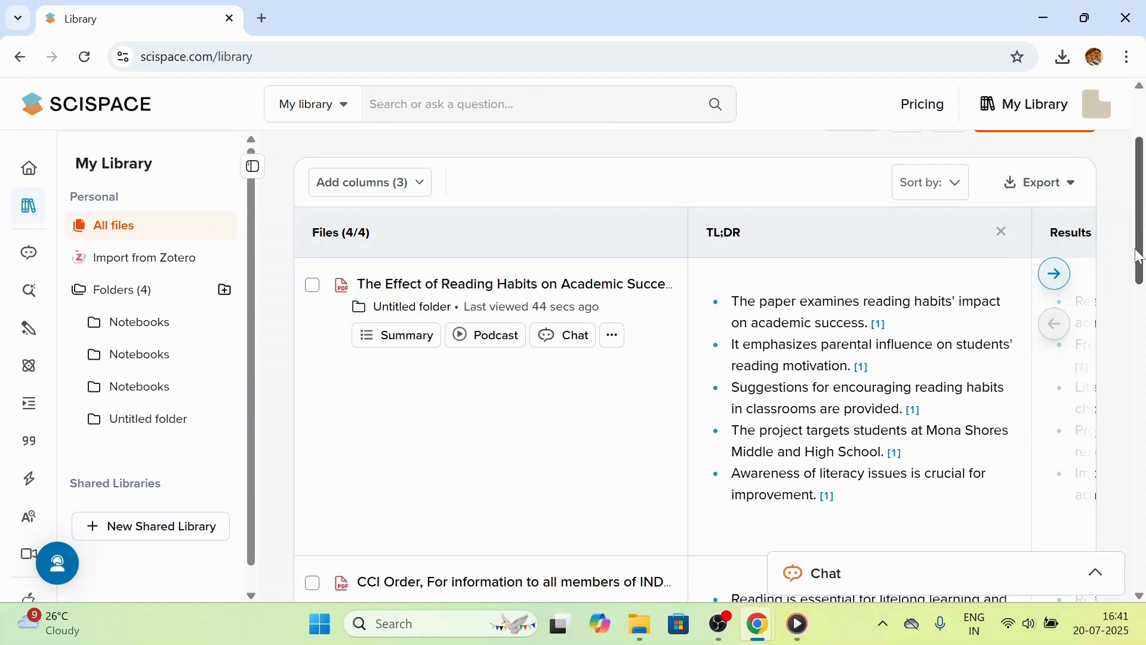
mouse_move(1053, 273)
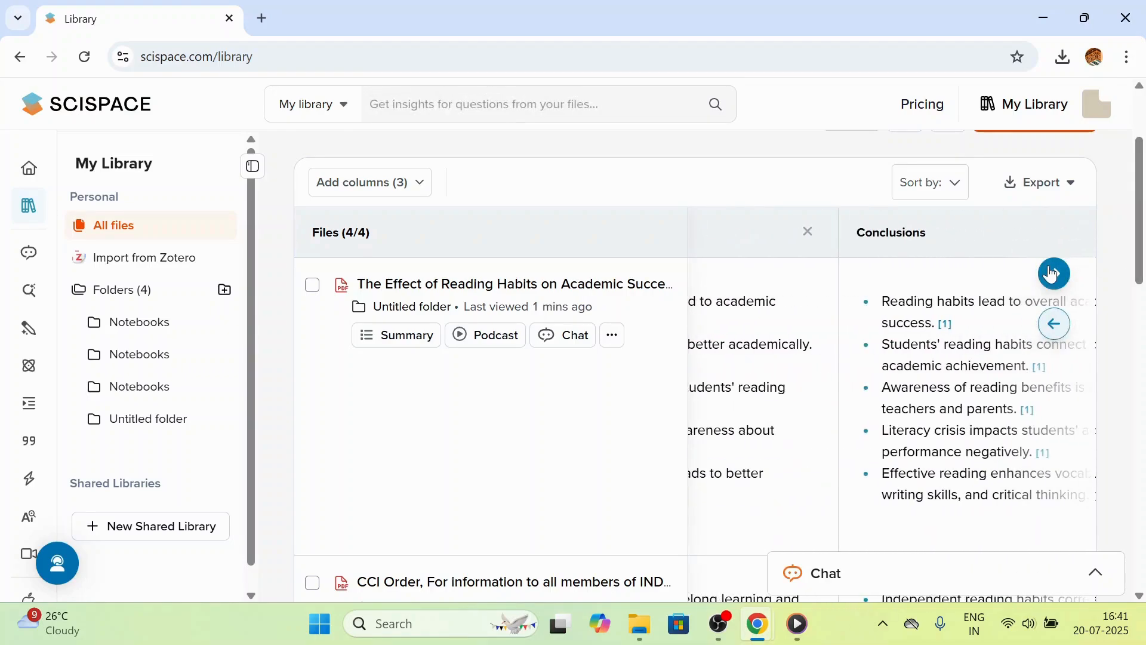
Step: Add the suggested Summarized Abstract column to the extraction table and review the export formats
click(1053, 273)
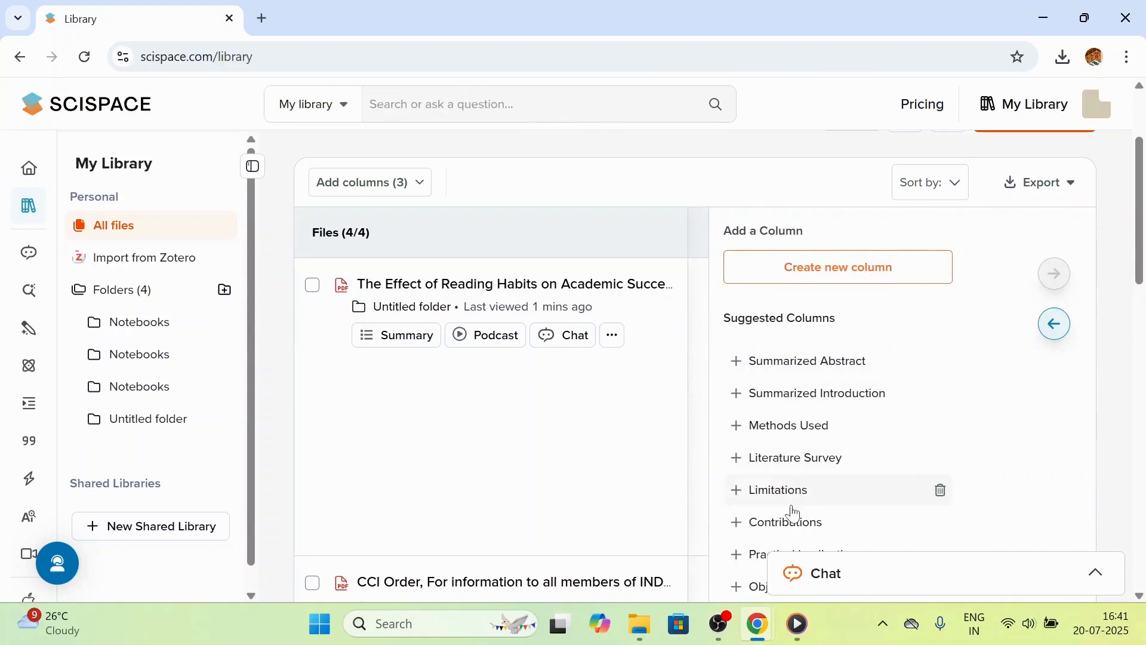
click(807, 361)
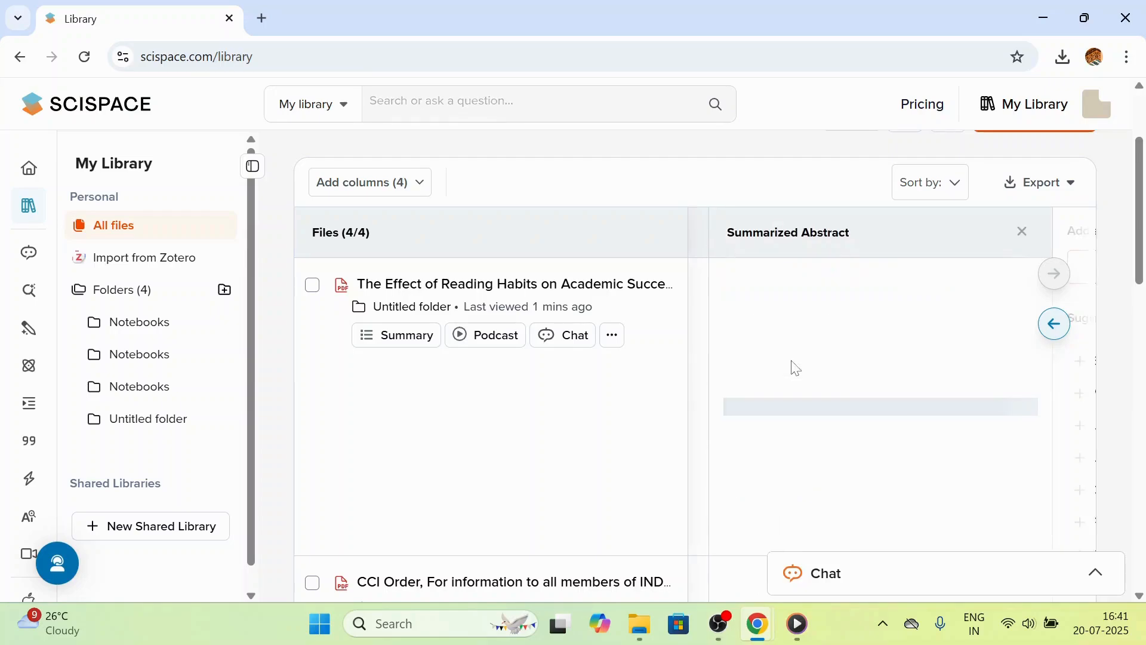
click(1039, 181)
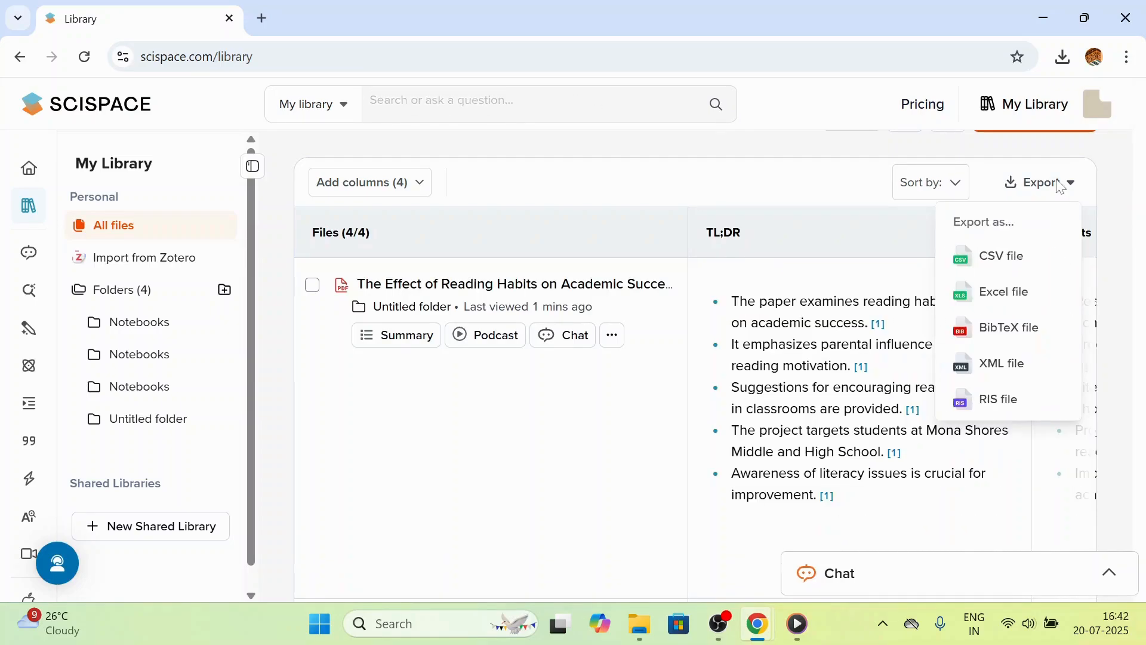
mouse_move(1000, 261)
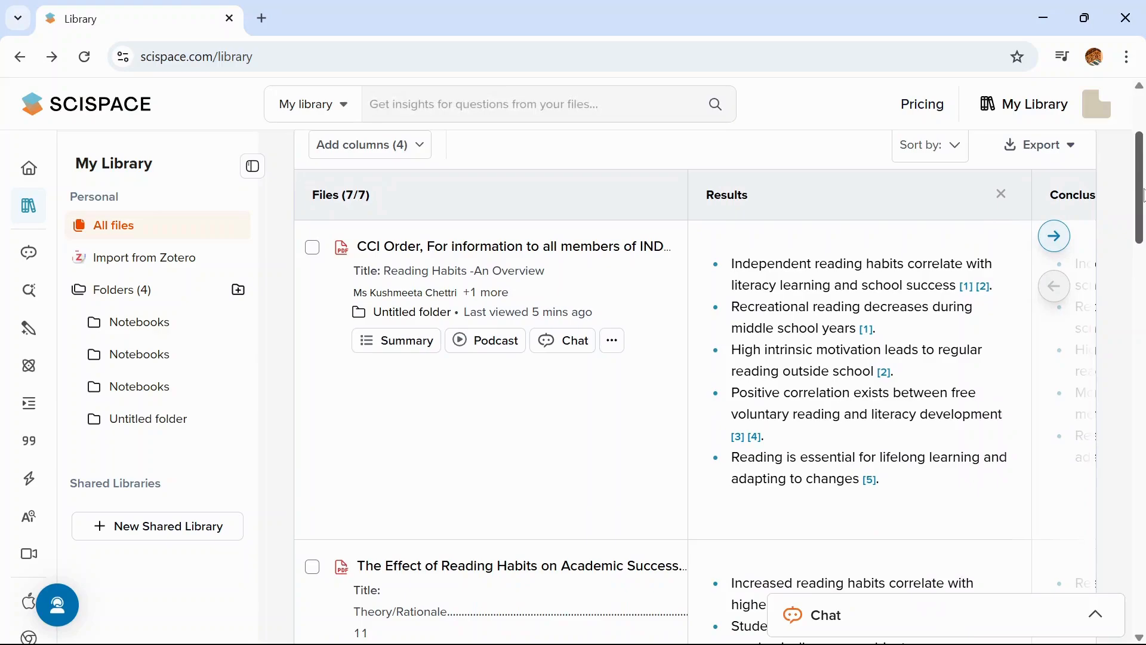
click(1055, 236)
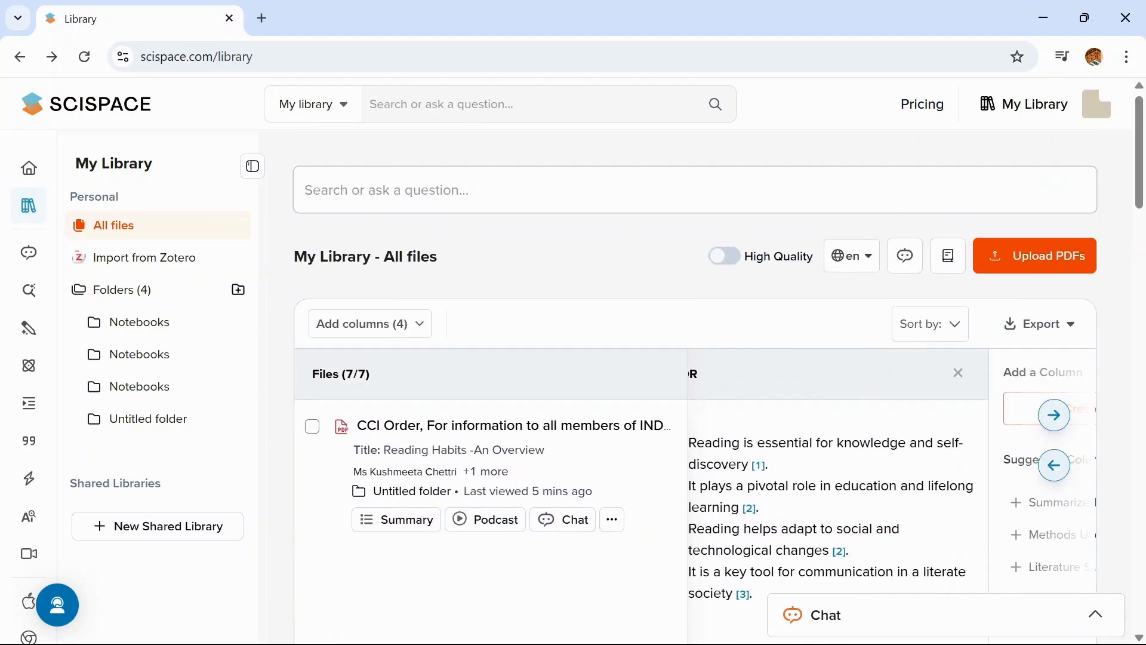
Step: Ask the library 'Summarize these papers' and read the combined summary
click(695, 190)
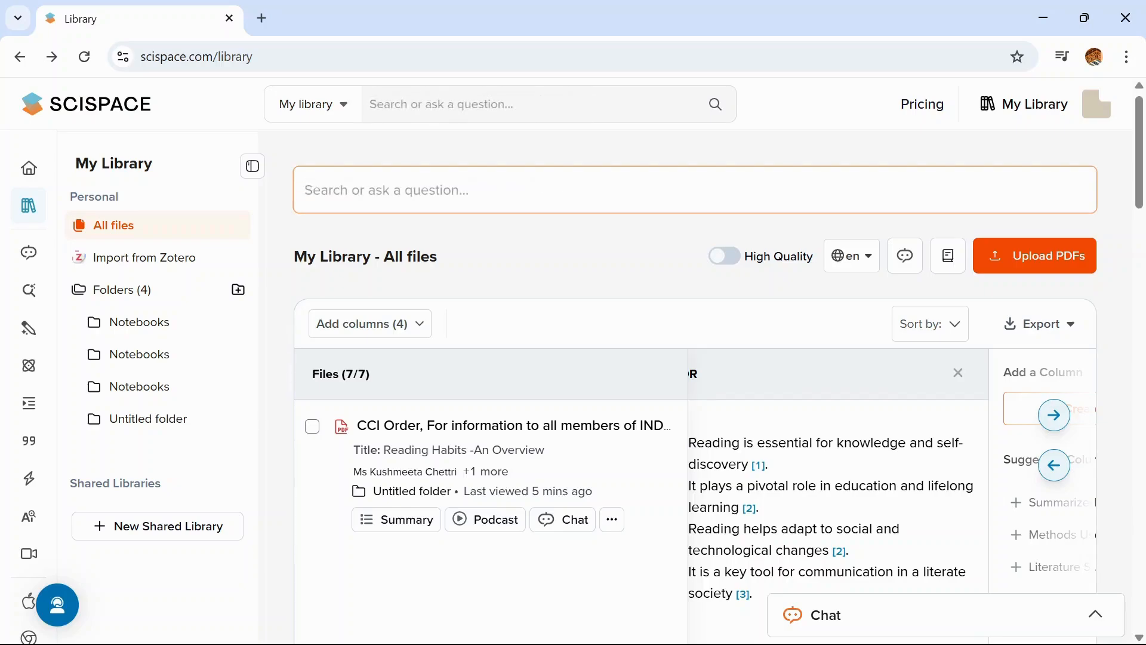
text(Summarize these)
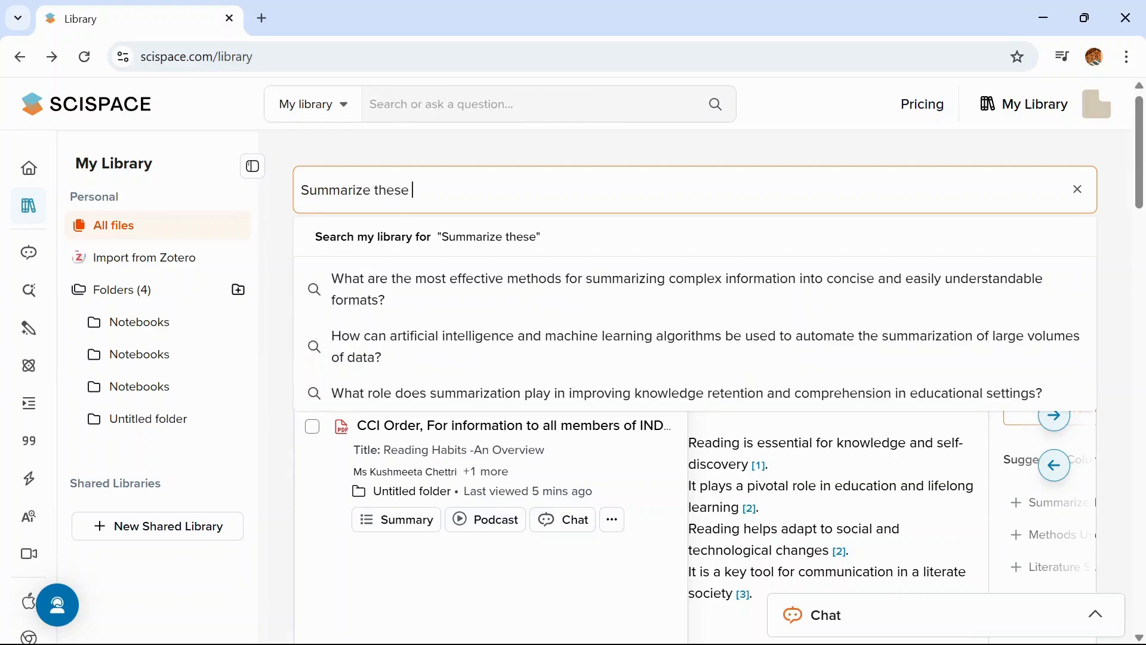
text(papers)
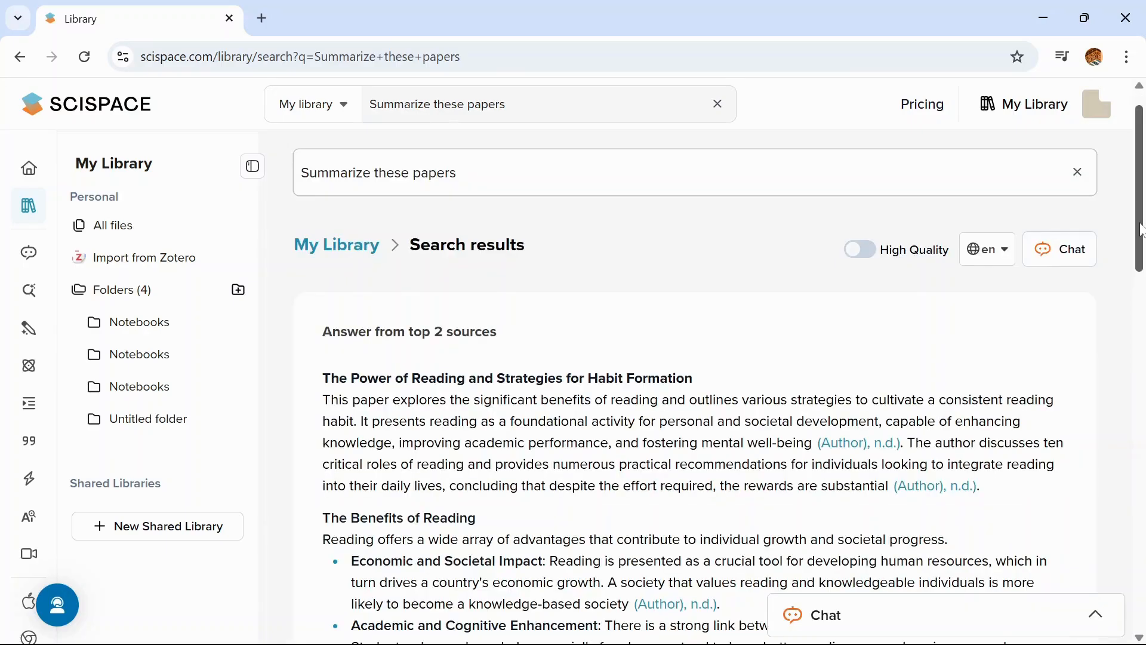
scroll(down, 3)
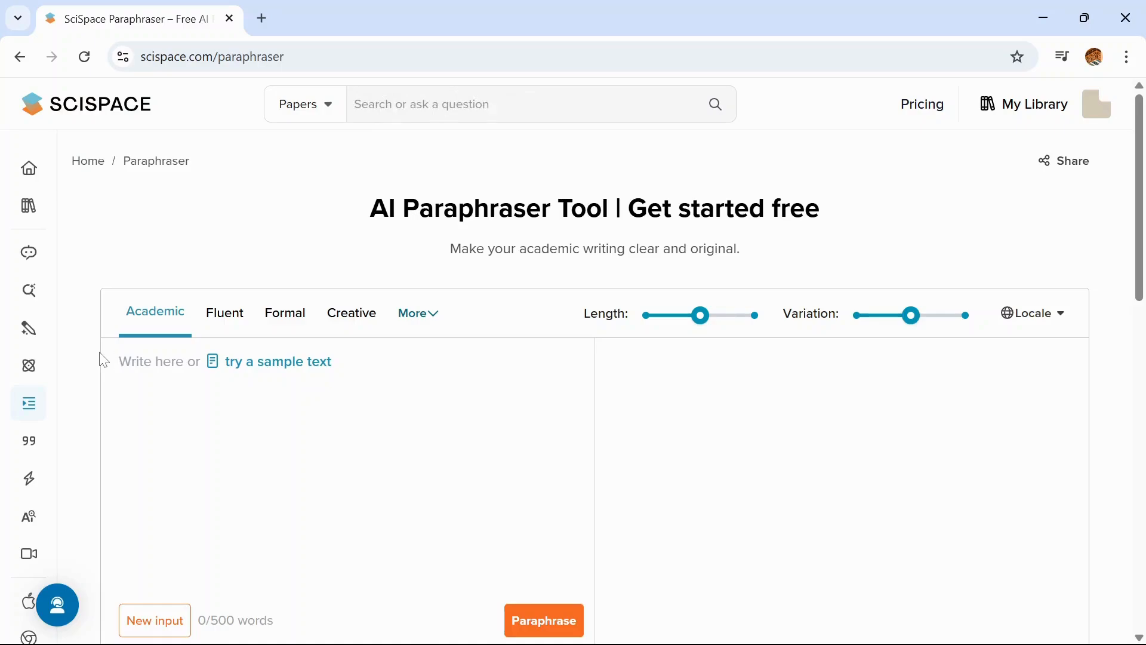
Step: Paraphrase the pasted reading-habits summary paragraph and regenerate a fresh rewording
click(146, 360)
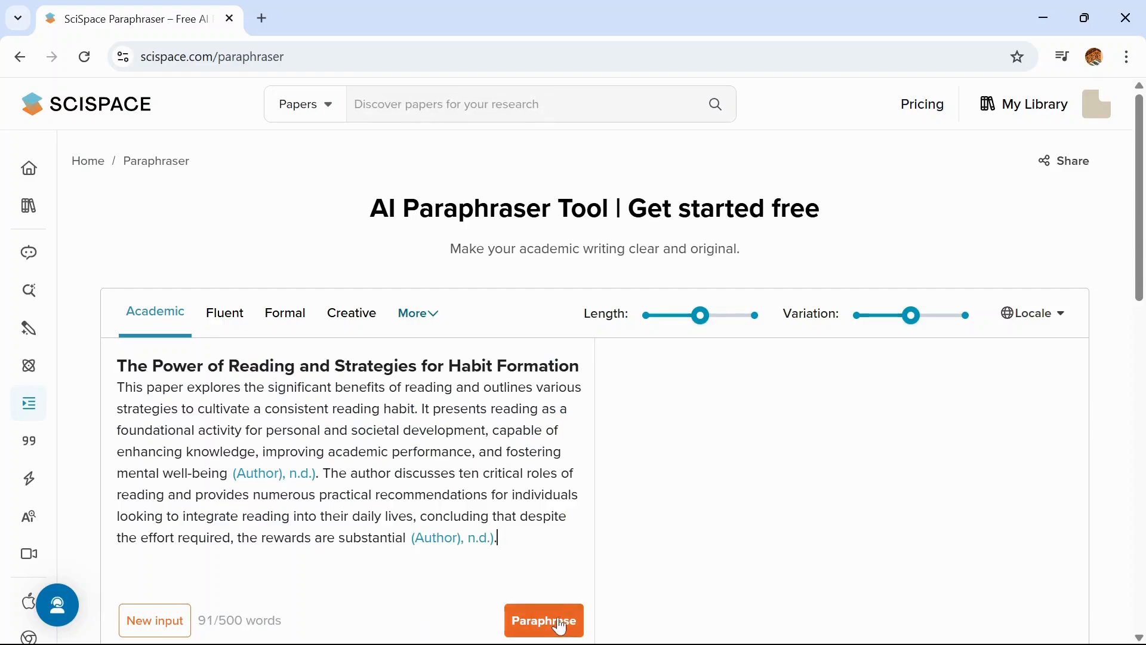
click(543, 620)
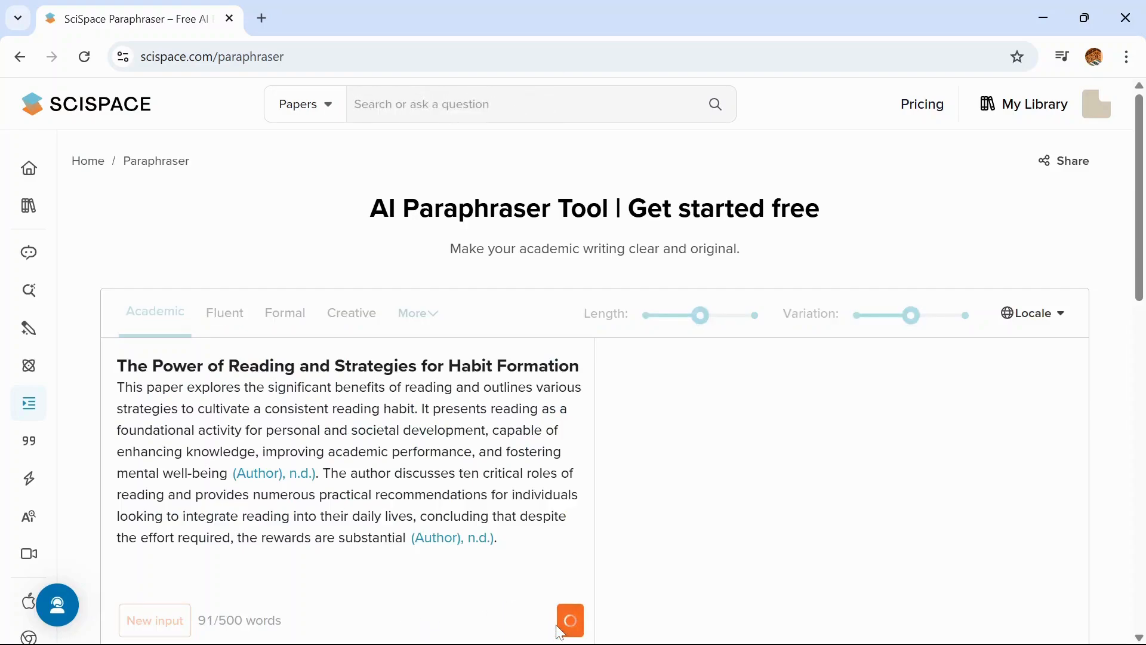
click(570, 620)
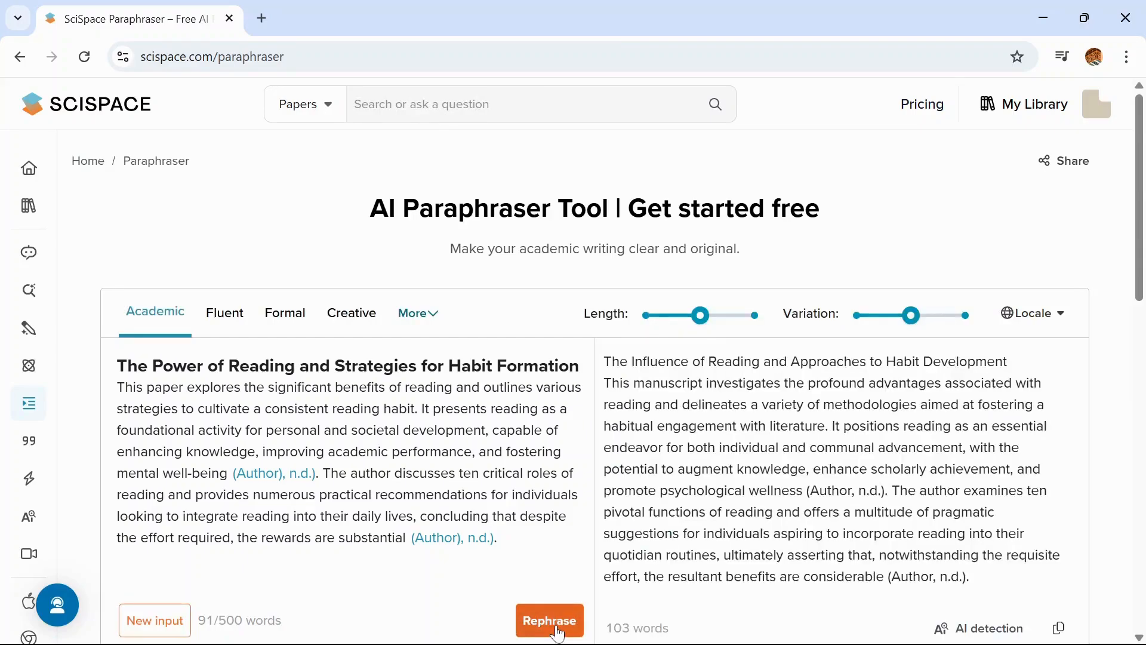
scroll(down, 3)
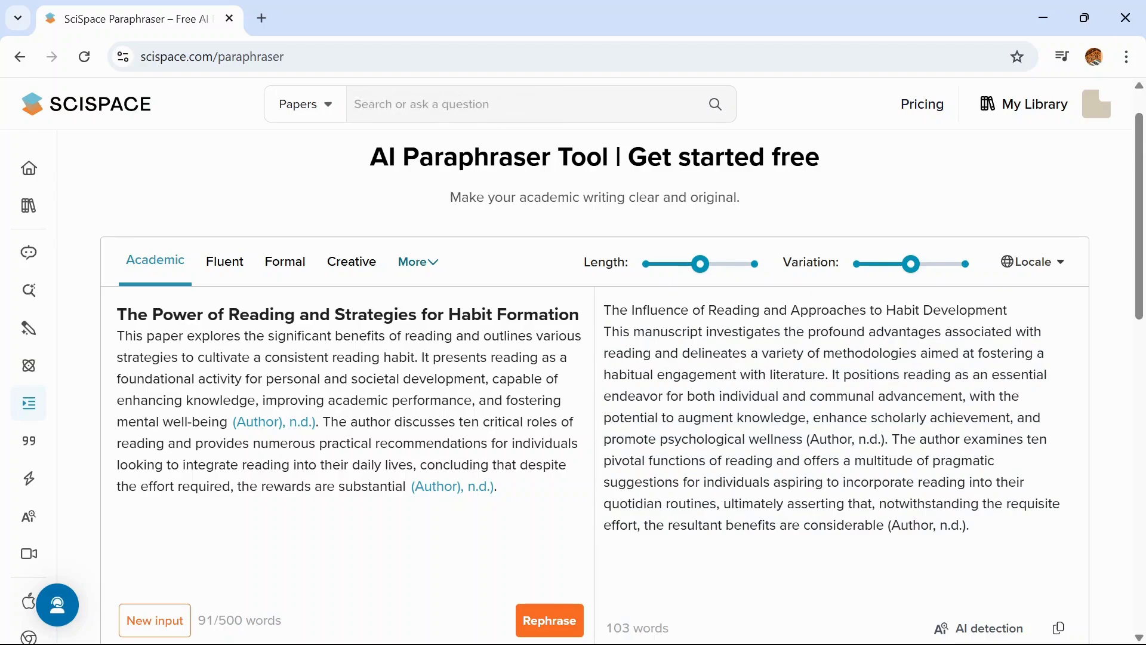
mouse_move(306, 269)
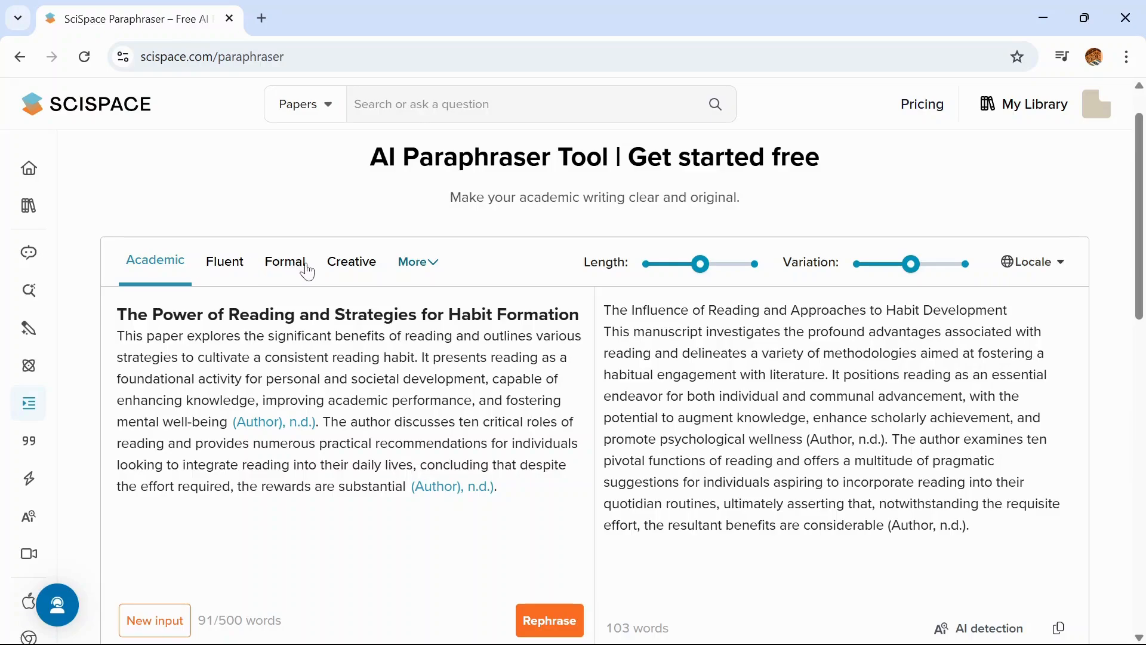
Step: Browse the full list of writing tones available for the paraphrase
click(415, 262)
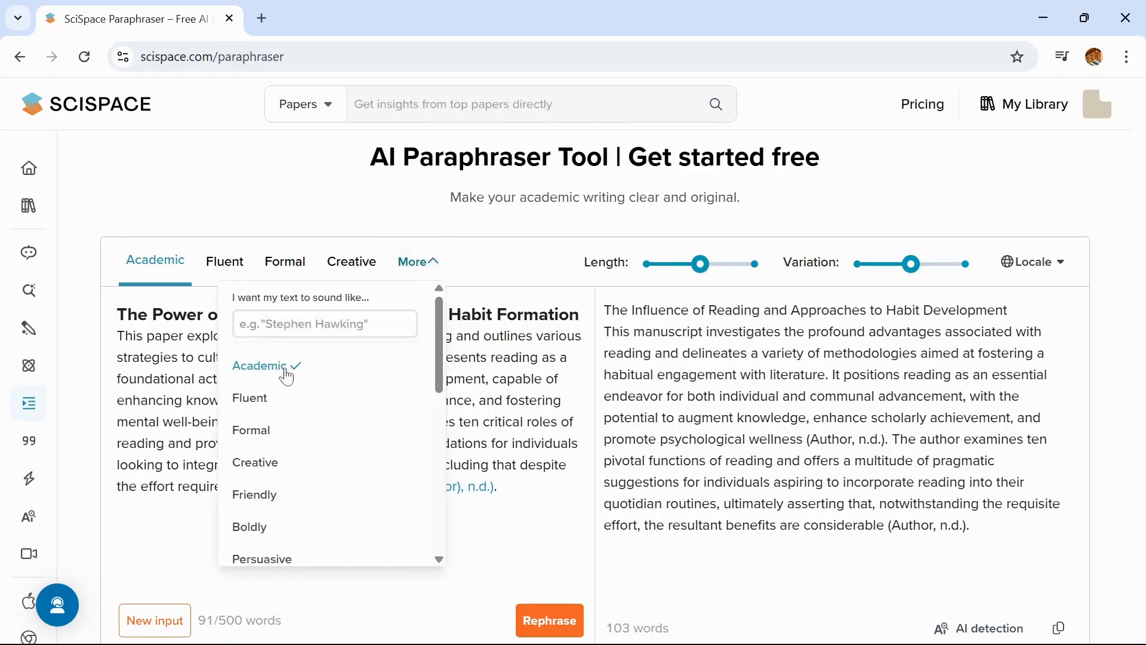
scroll(down, 3)
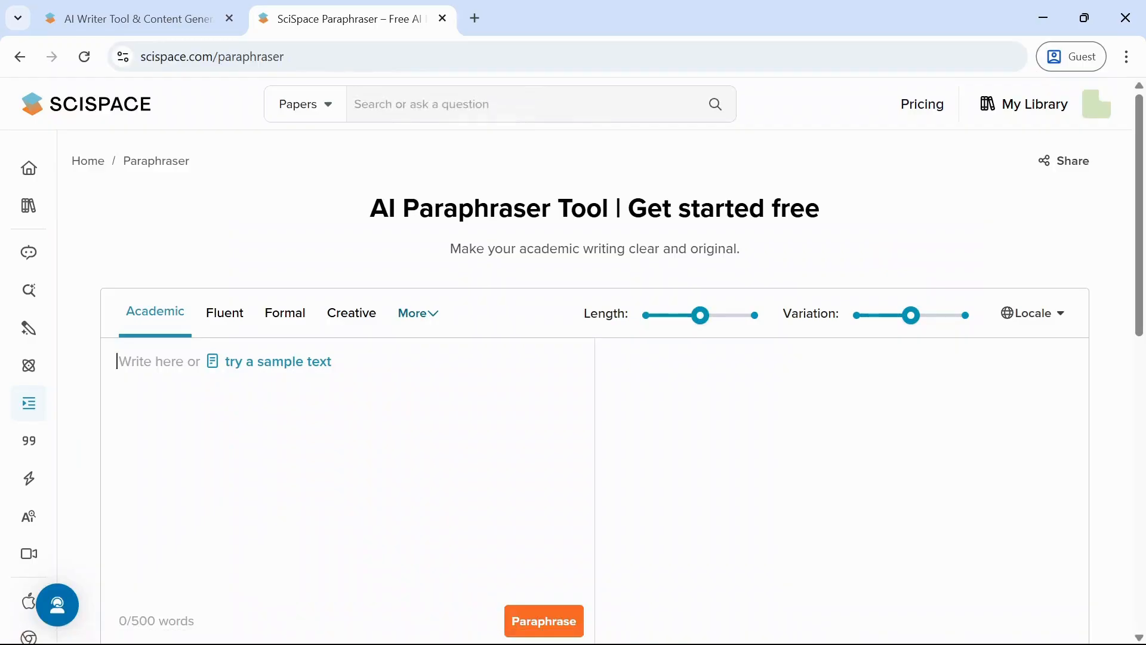
mouse_move(28, 330)
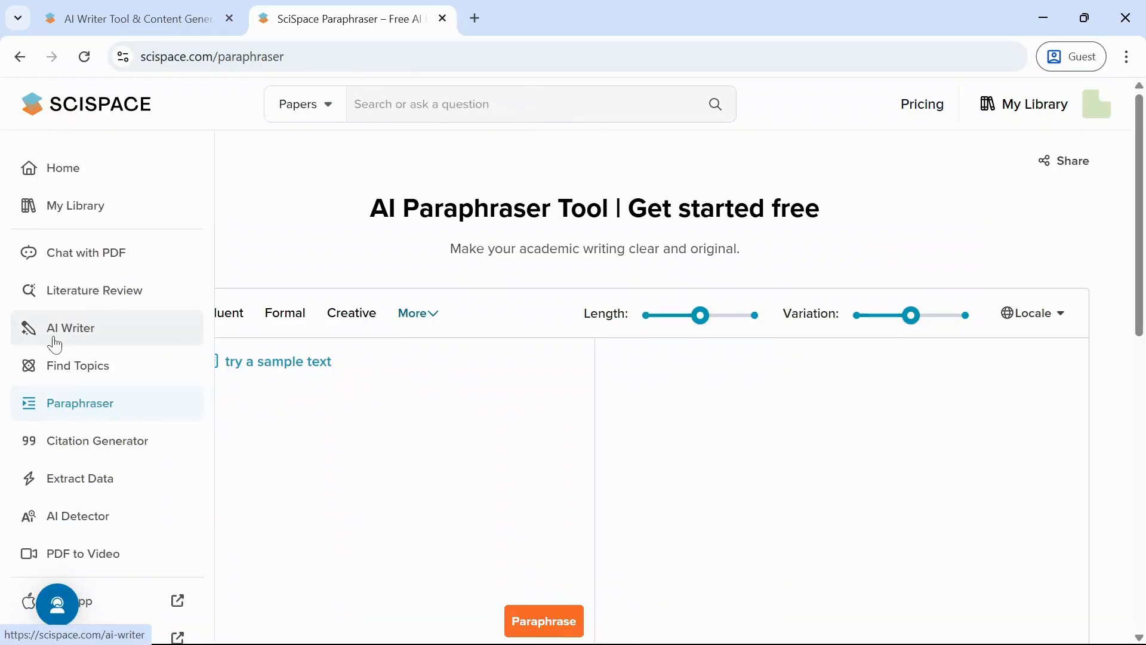
Step: Start a new notebook in the AI Writer
click(70, 328)
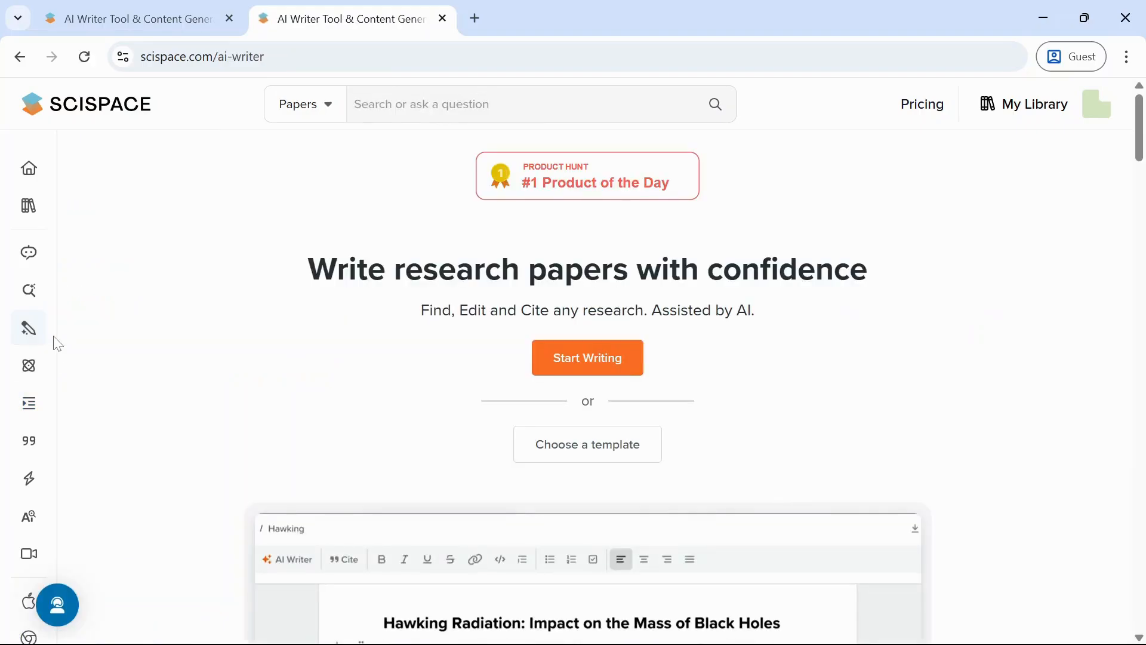
click(587, 357)
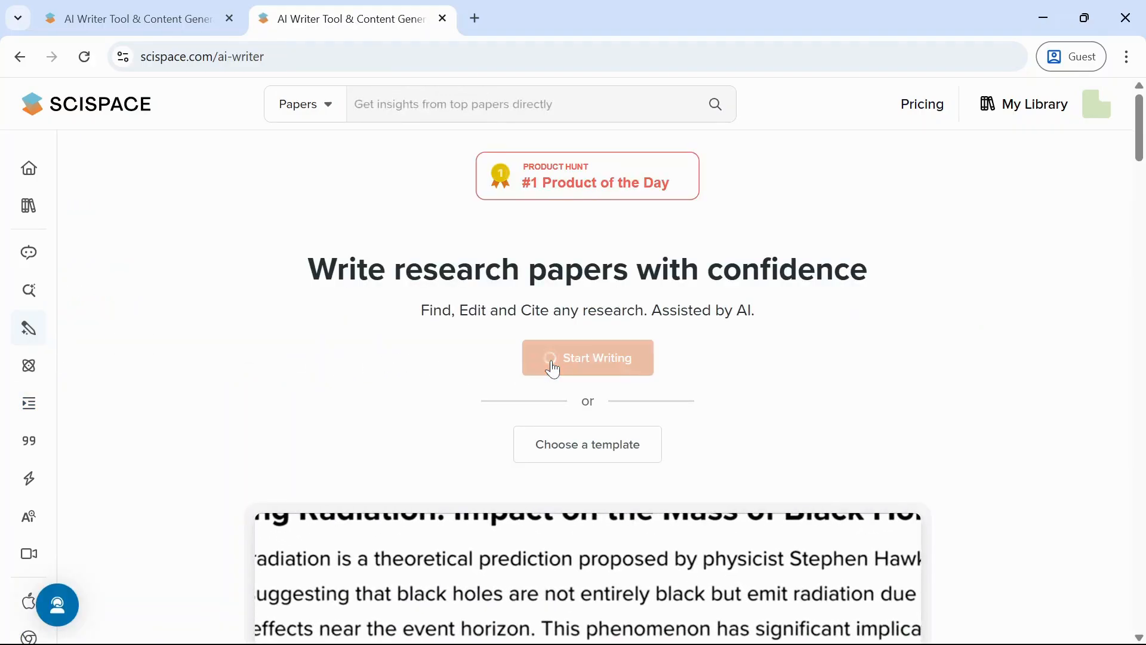
click(587, 357)
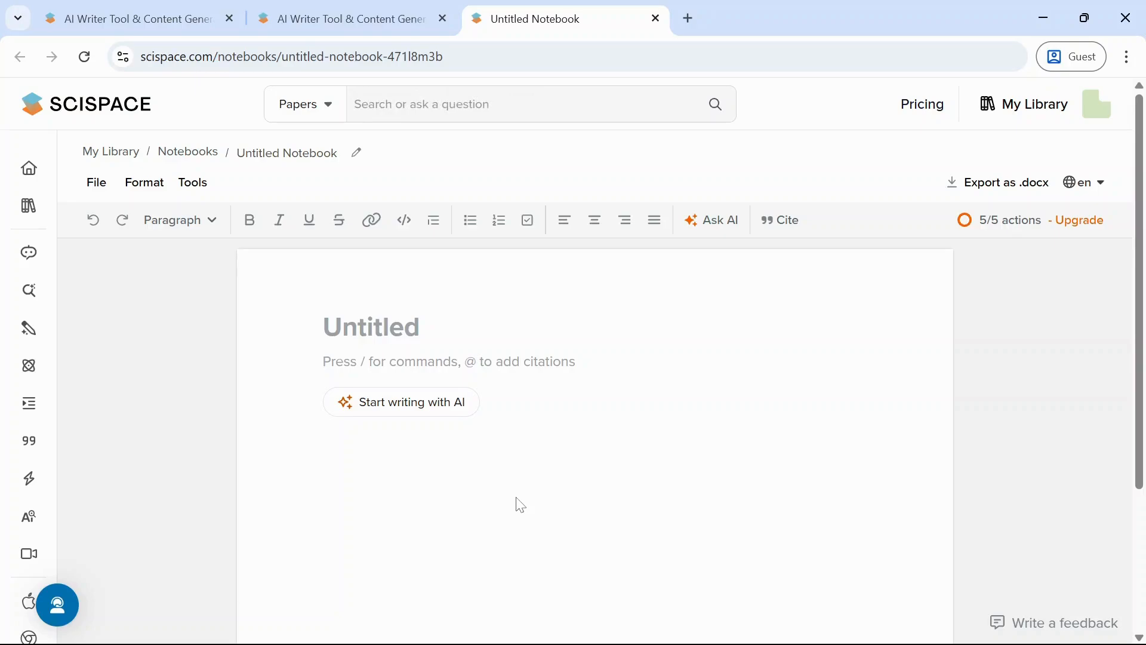
Step: Write 'AI in education' and accept three AI continuations, building a cited paragraph with its reference
text(AI in)
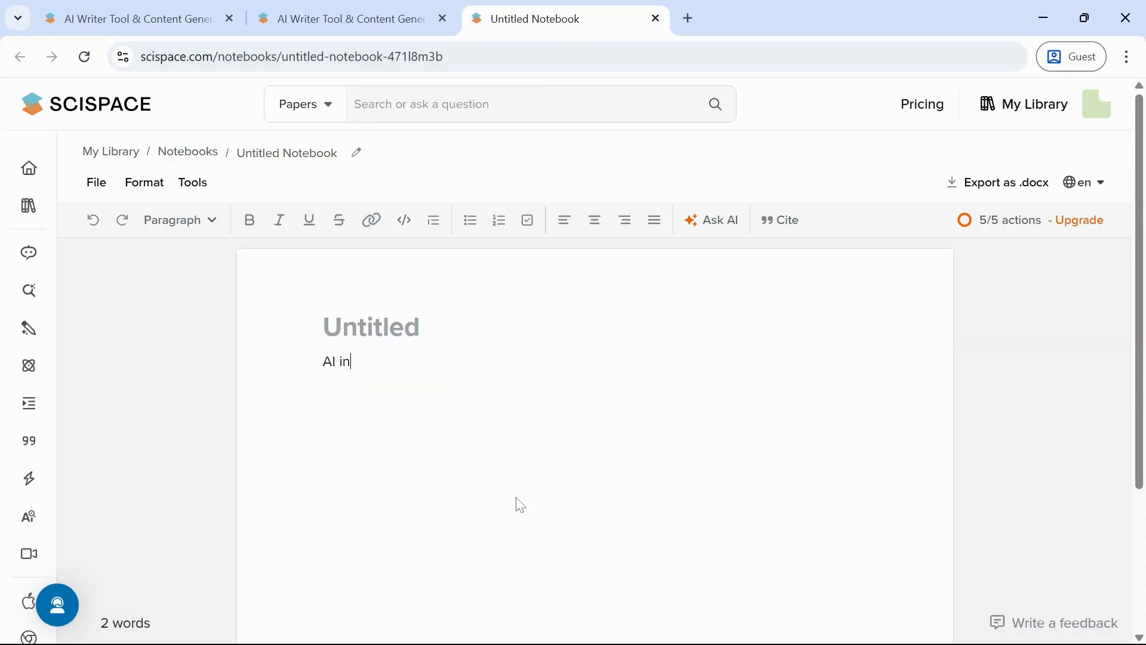
text(education)
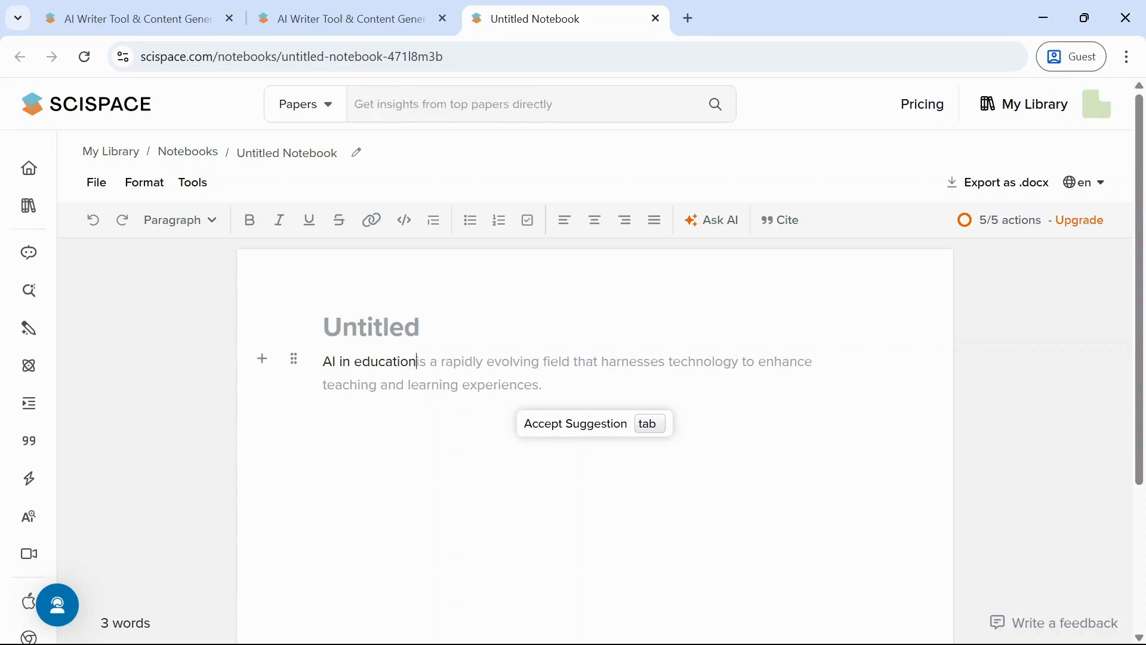
key(tab)
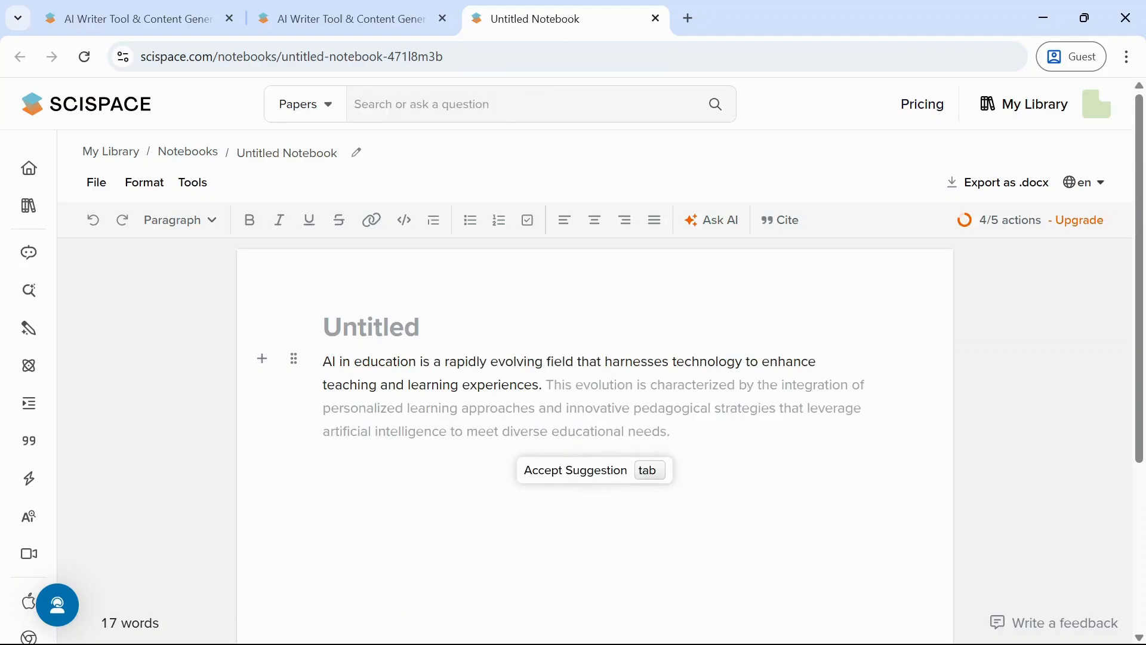
key(tab)
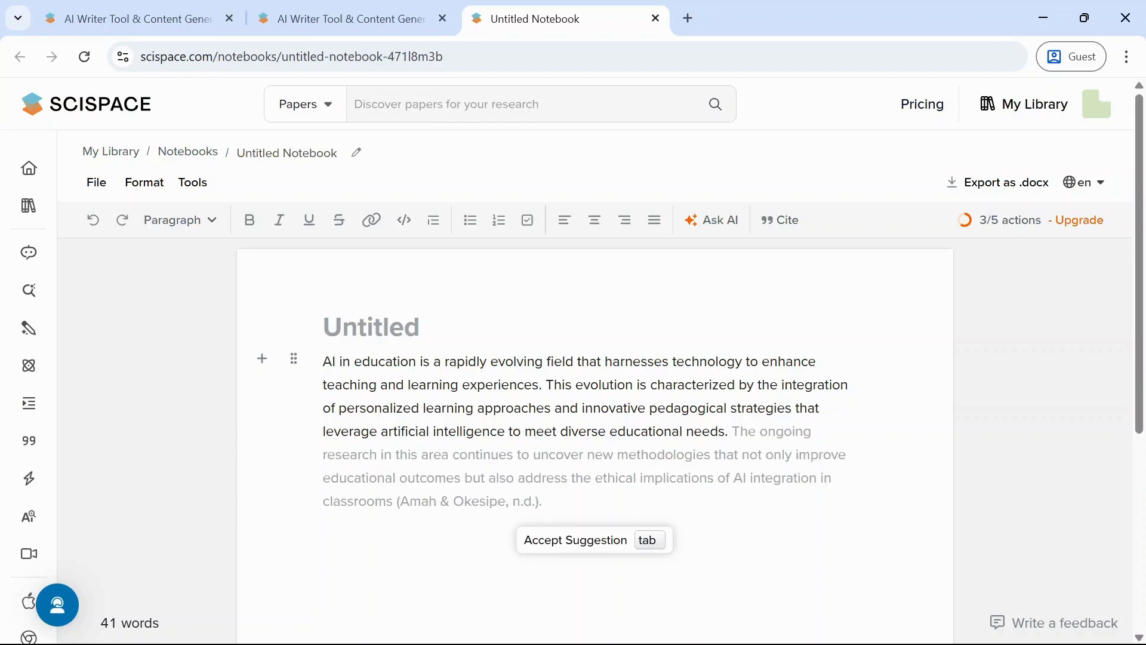
key(tab)
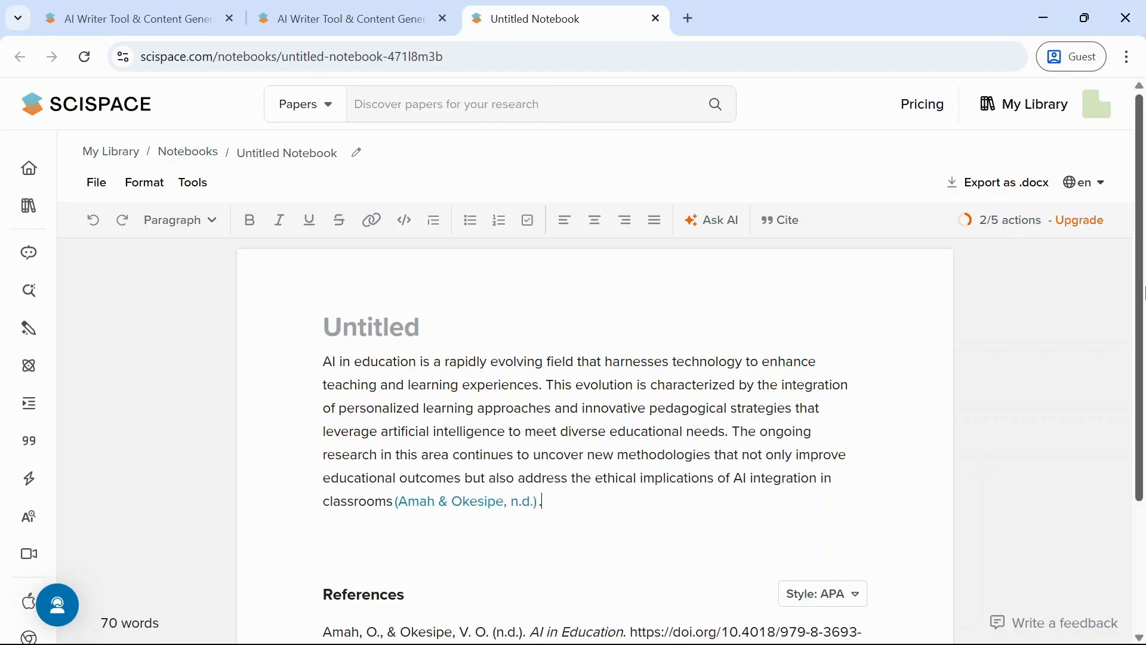
scroll(down, 3)
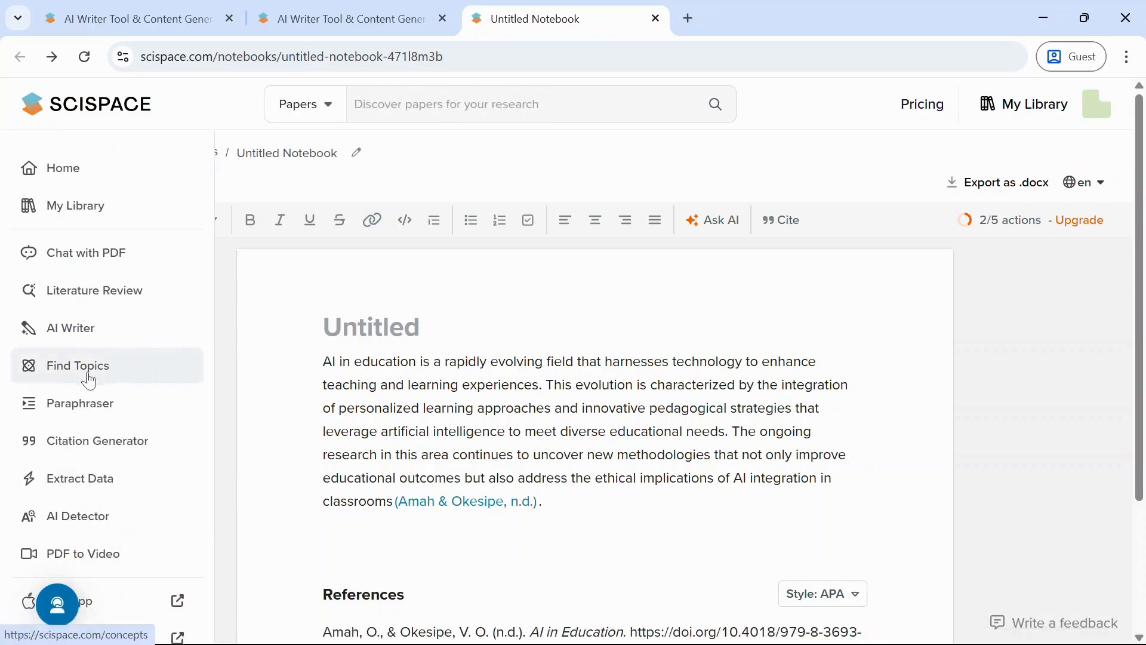
Step: In the Citation Generator, search 'Reading habits' and cite the Habits in Reading article in APA
click(96, 441)
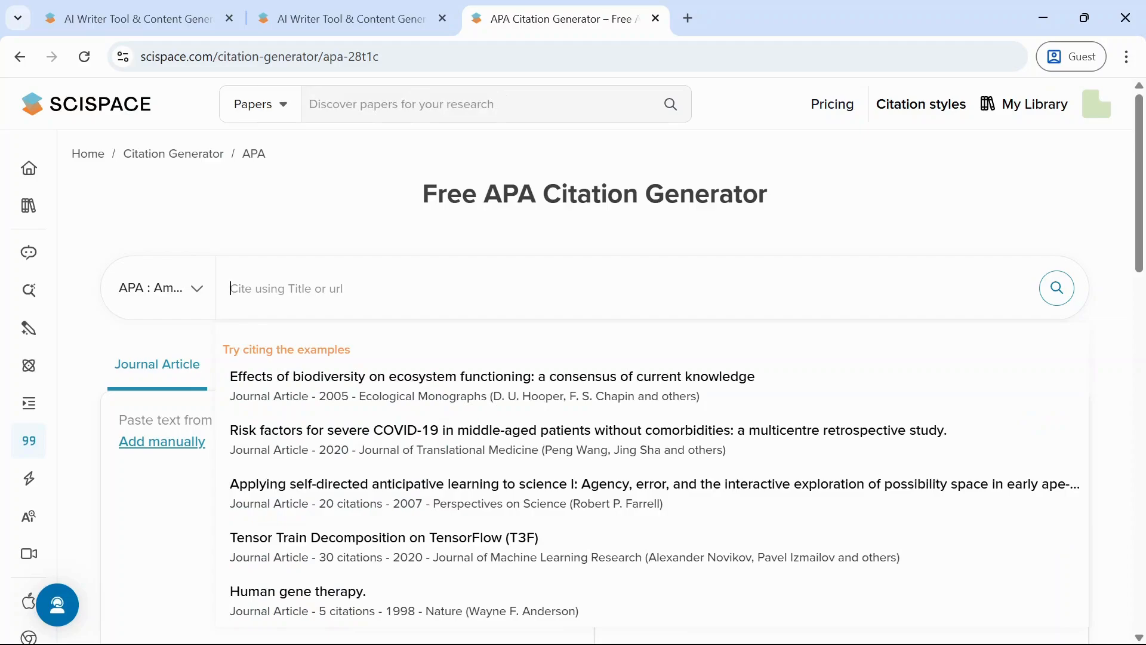
text(Readin)
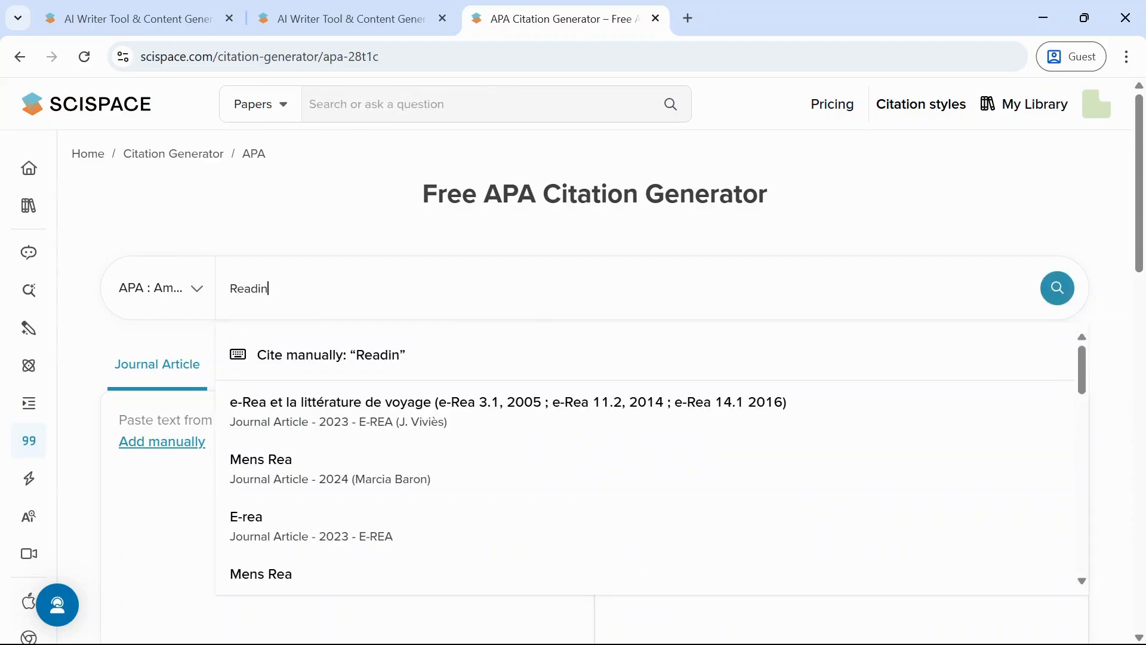
text(g)
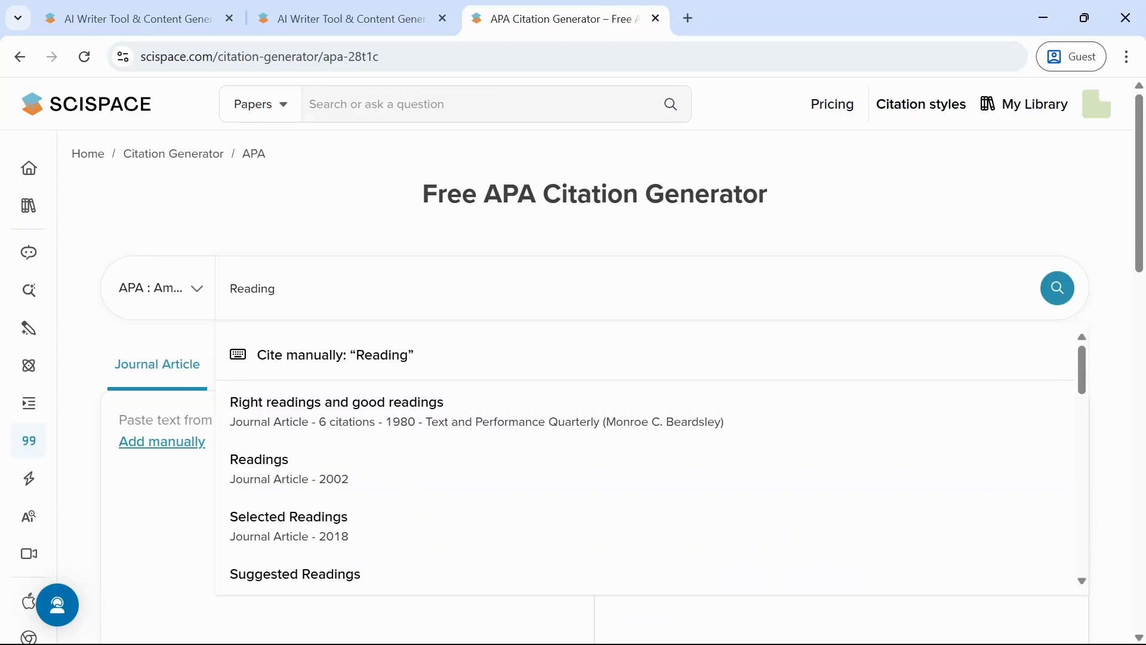
text(habits)
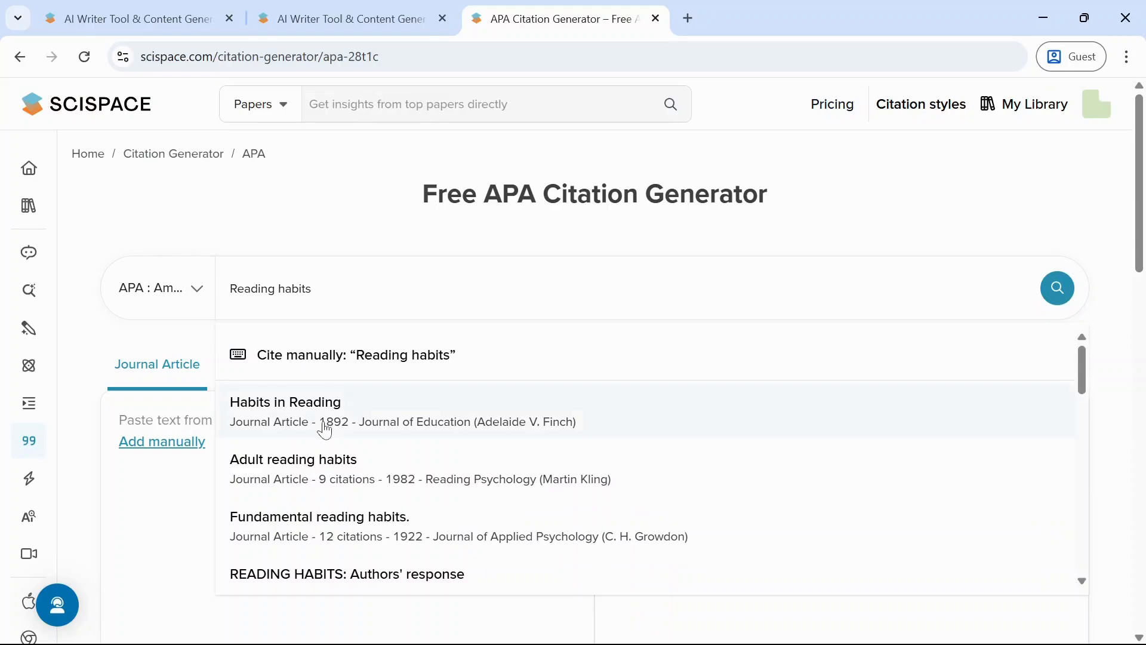
click(285, 411)
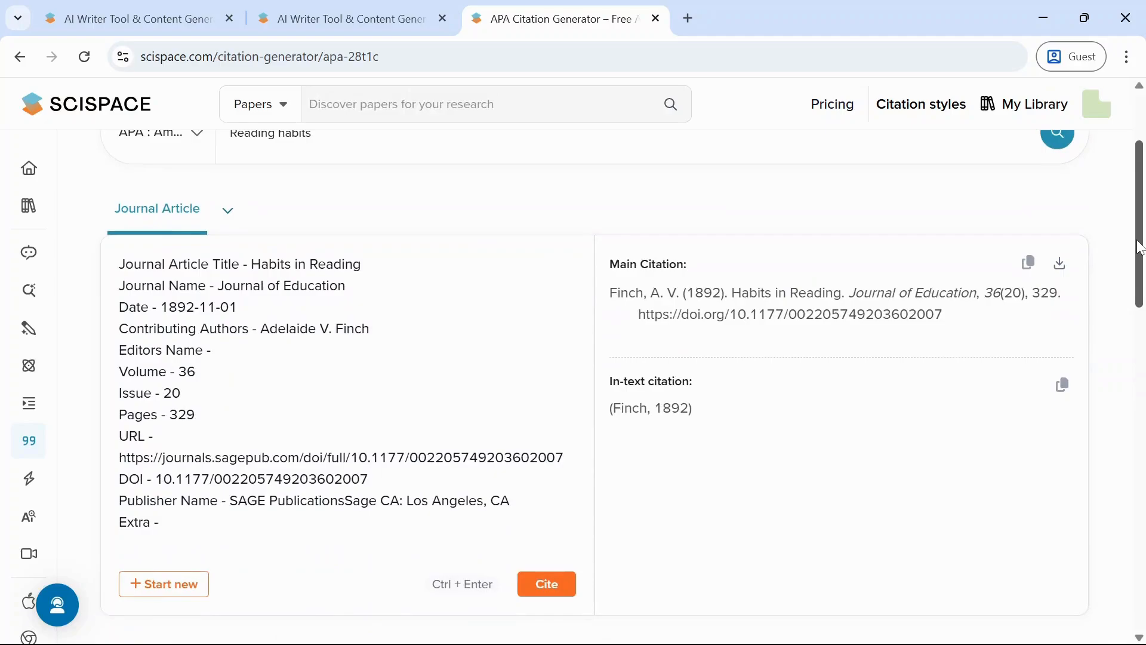
scroll(down, 3)
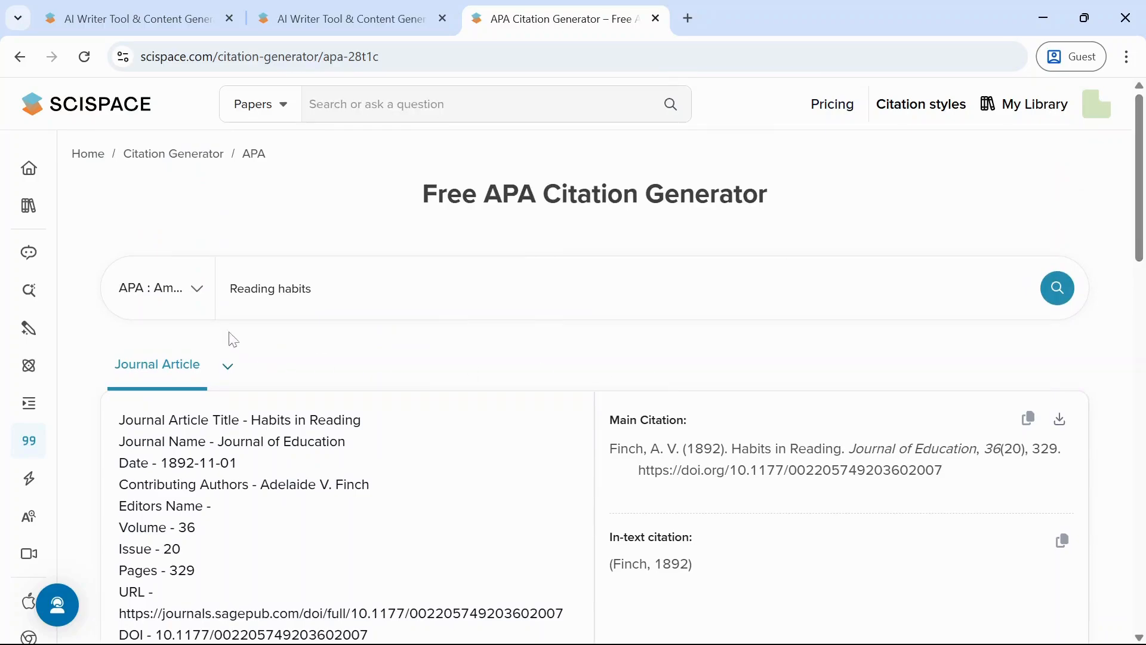
Step: Switch the citation style to American Anthropological Association
click(158, 288)
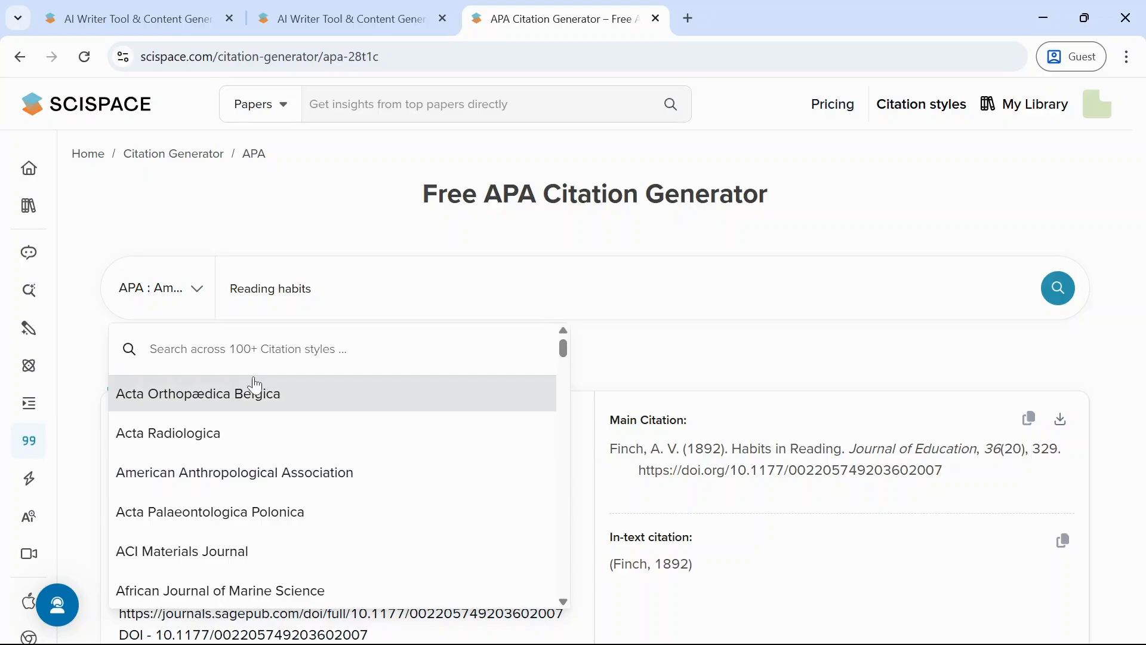
mouse_move(234, 473)
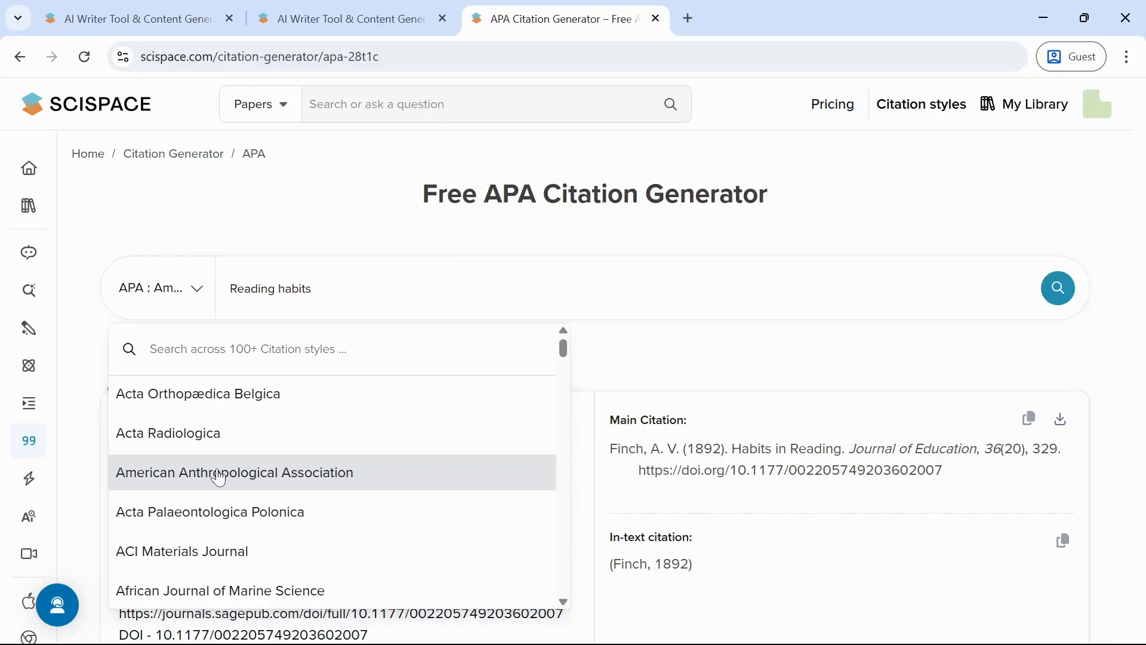
click(235, 473)
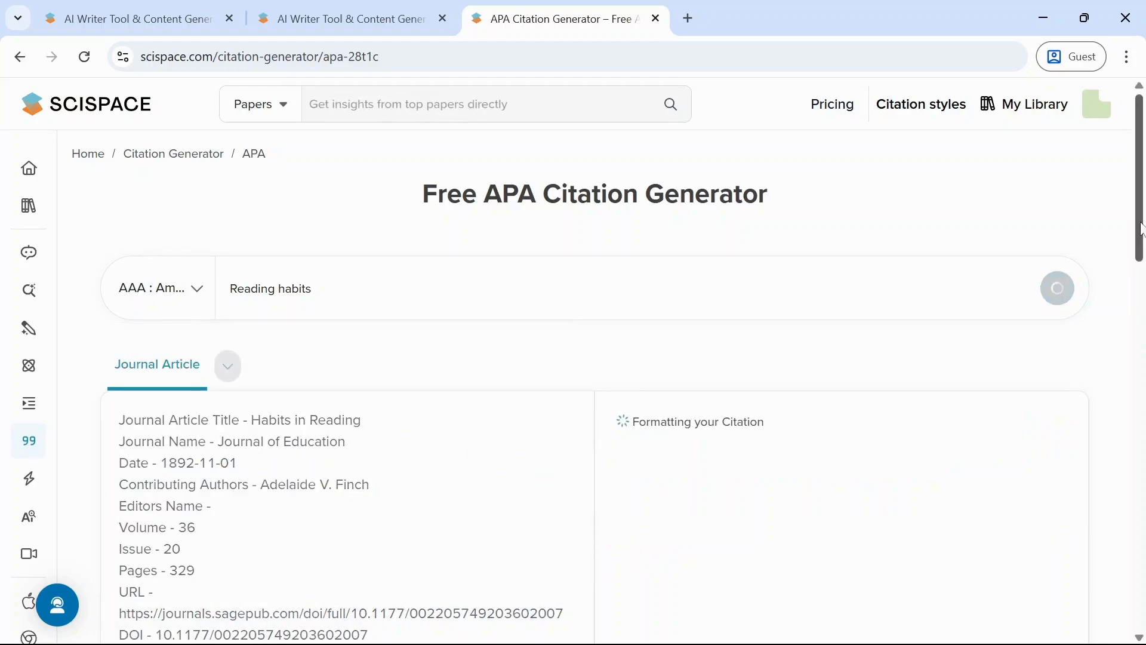